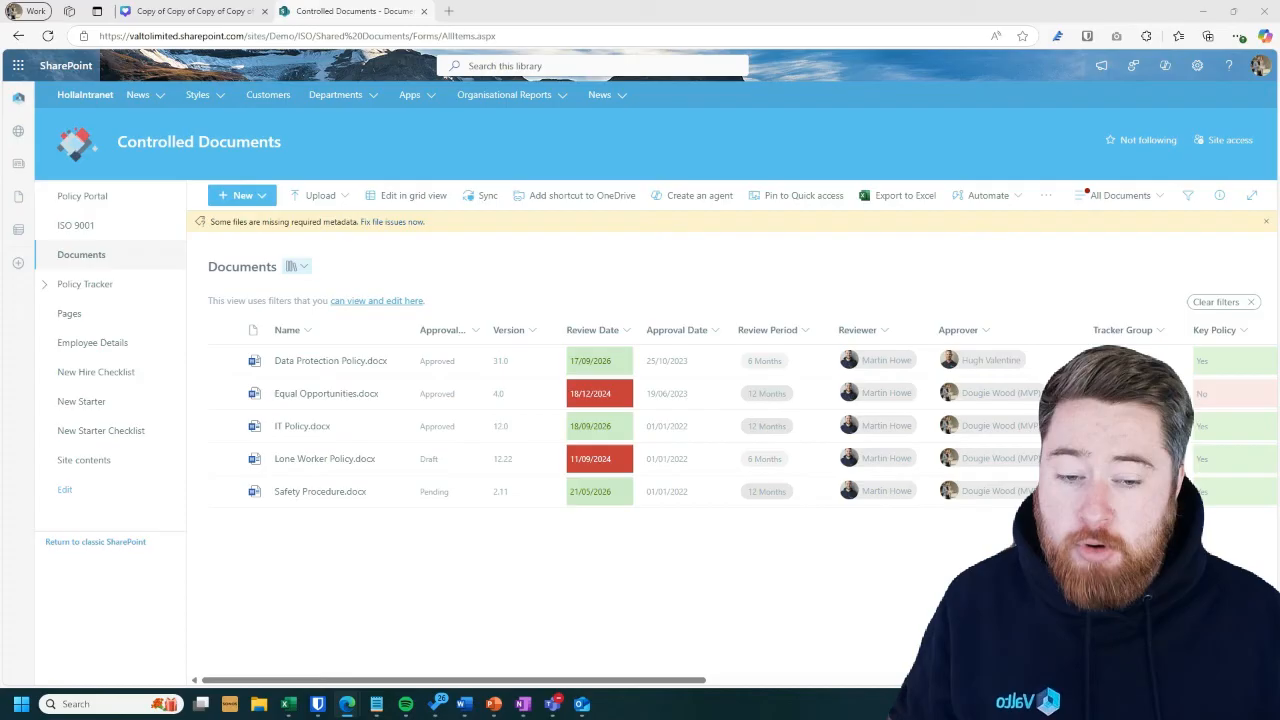
mouse_move(651, 626)
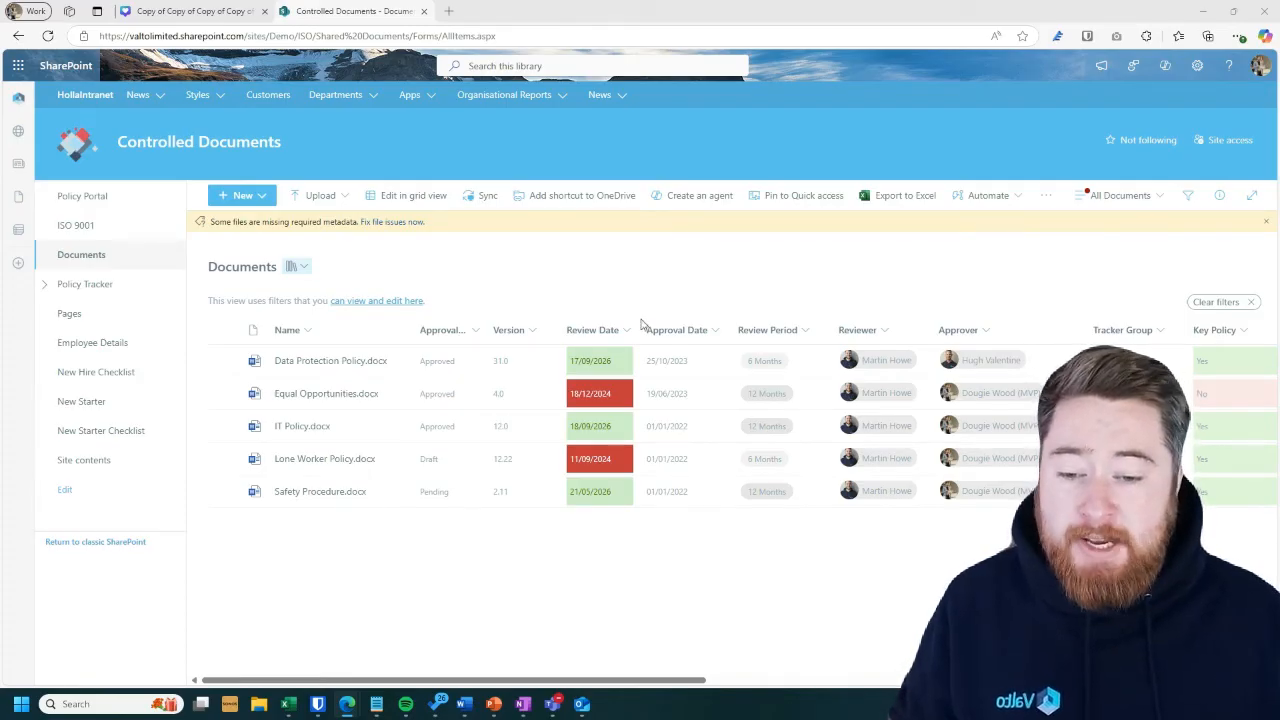
mouse_move(330, 360)
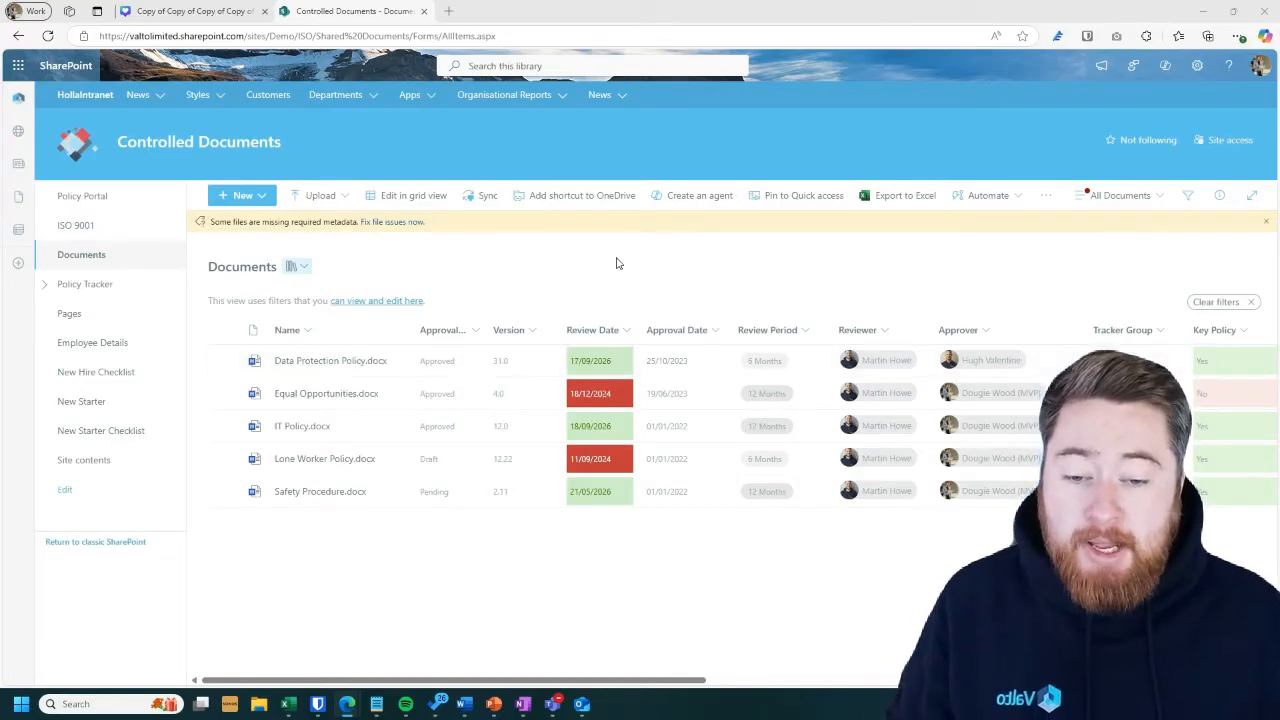
mouse_move(993, 362)
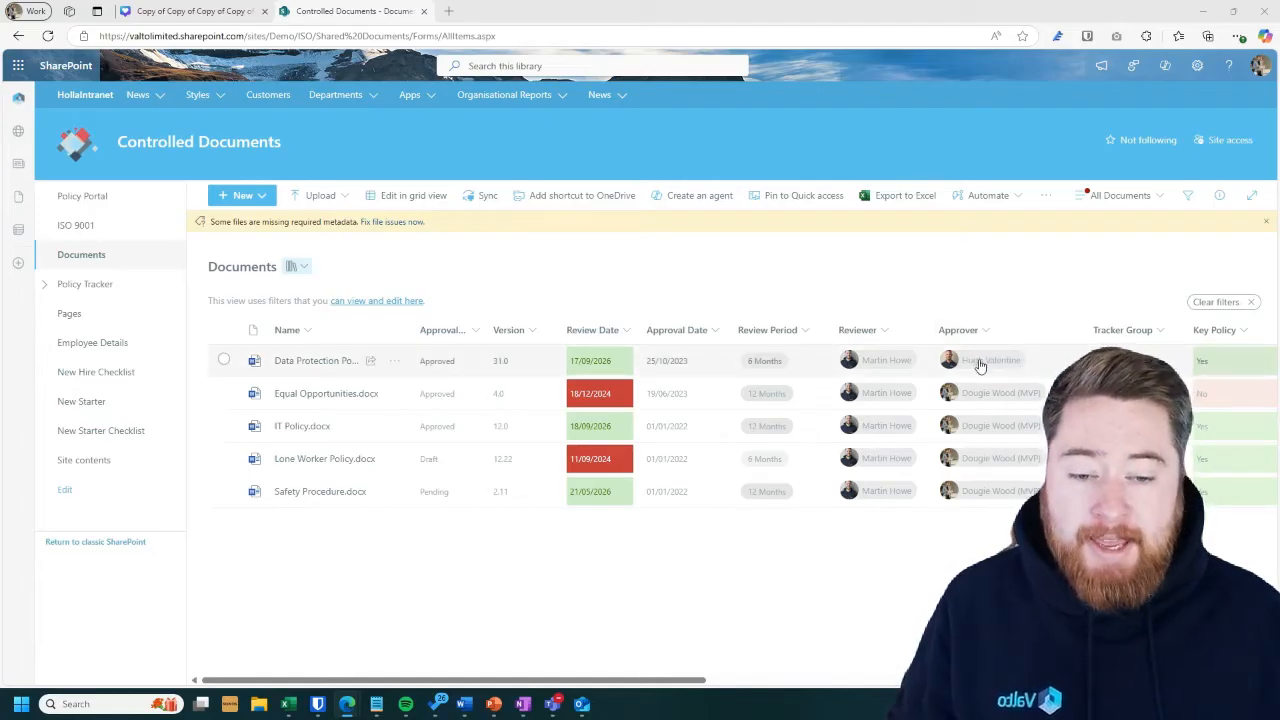
mouse_move(940, 277)
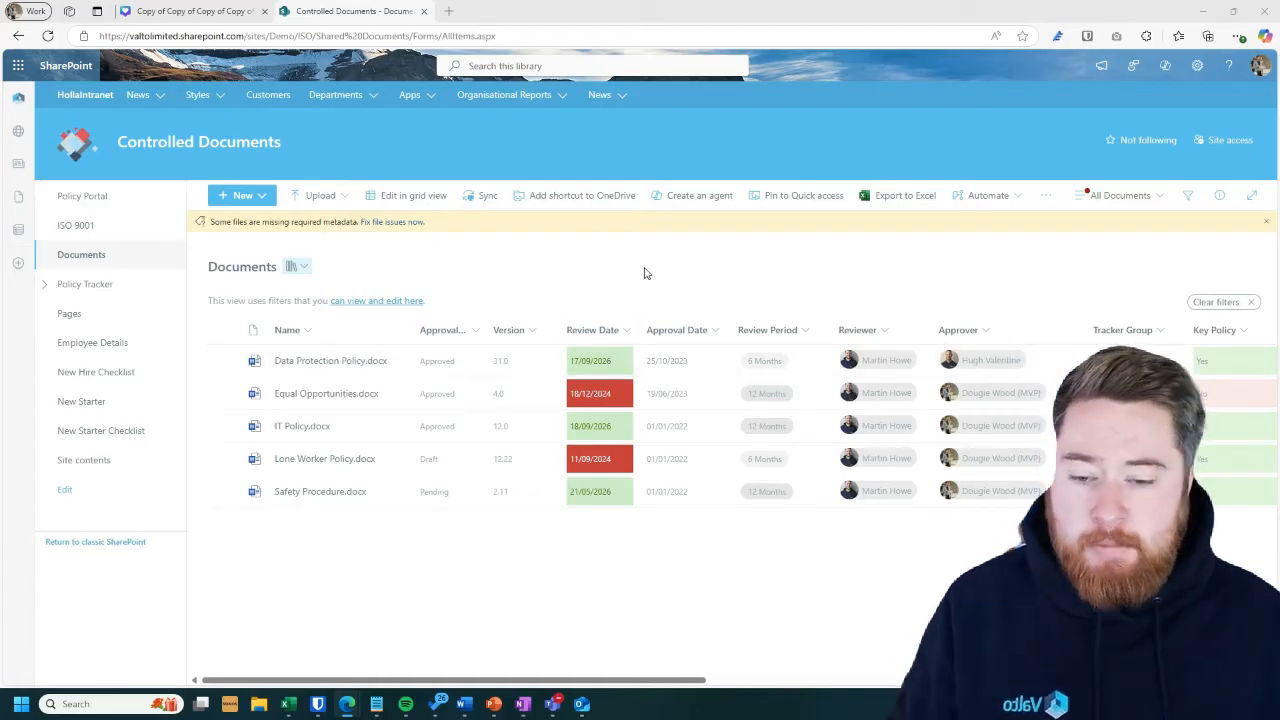
mouse_move(790, 272)
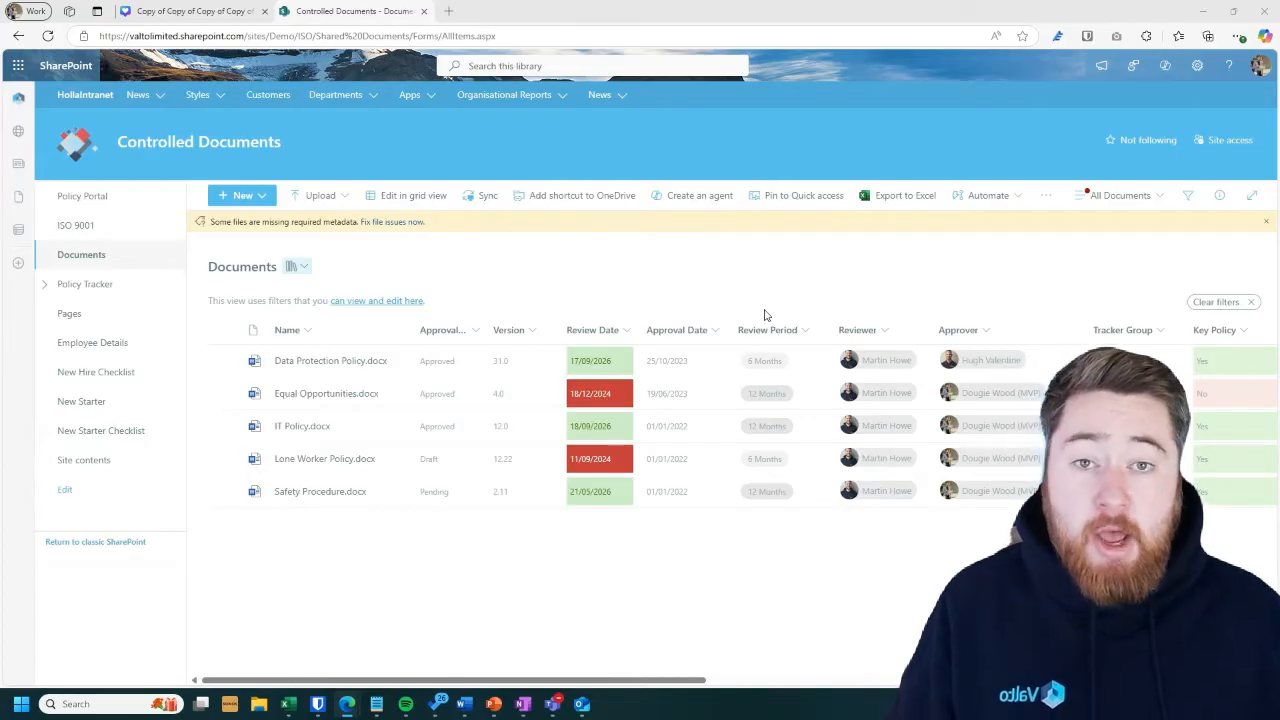
mouse_move(714, 312)
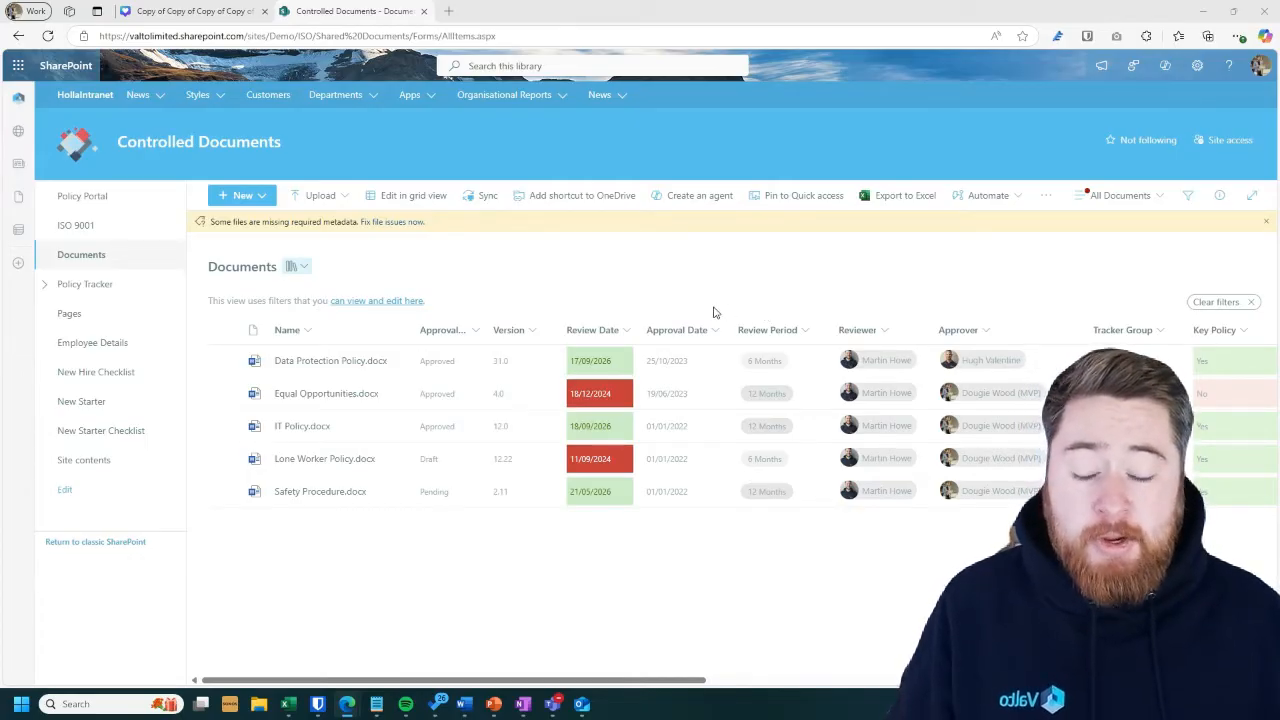
mouse_move(737, 269)
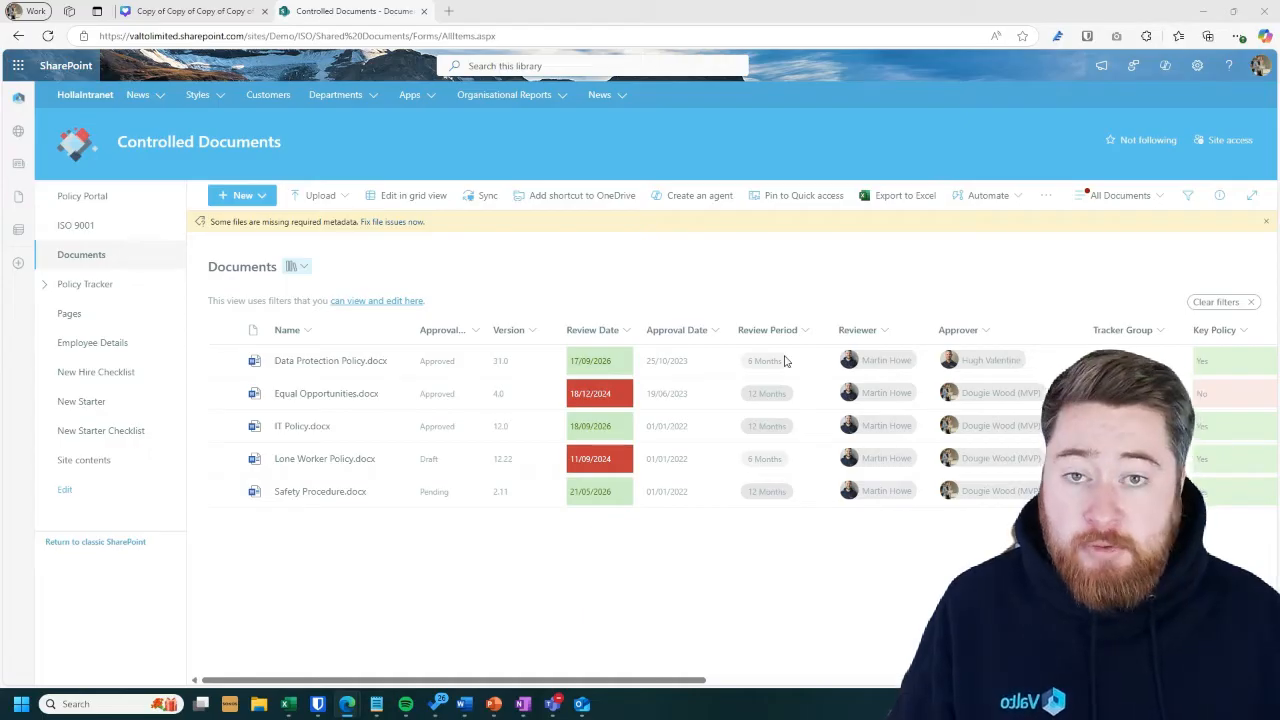
mouse_move(680, 276)
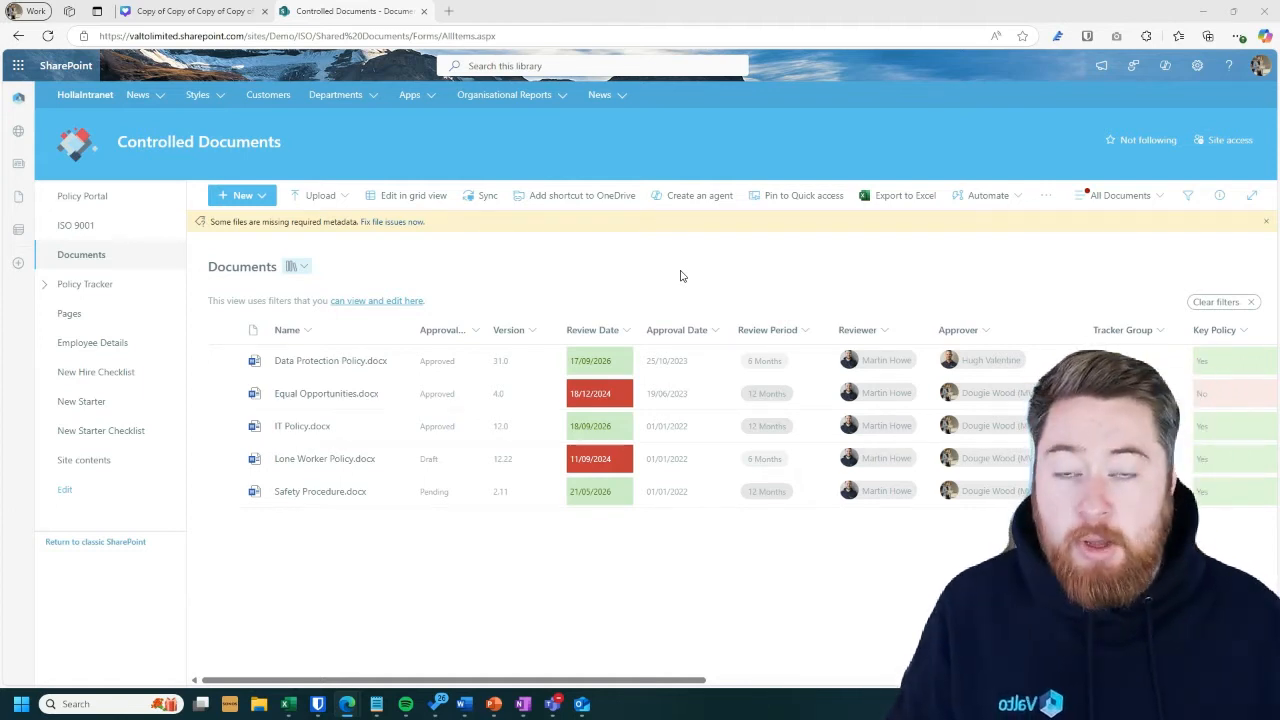
mouse_move(672, 278)
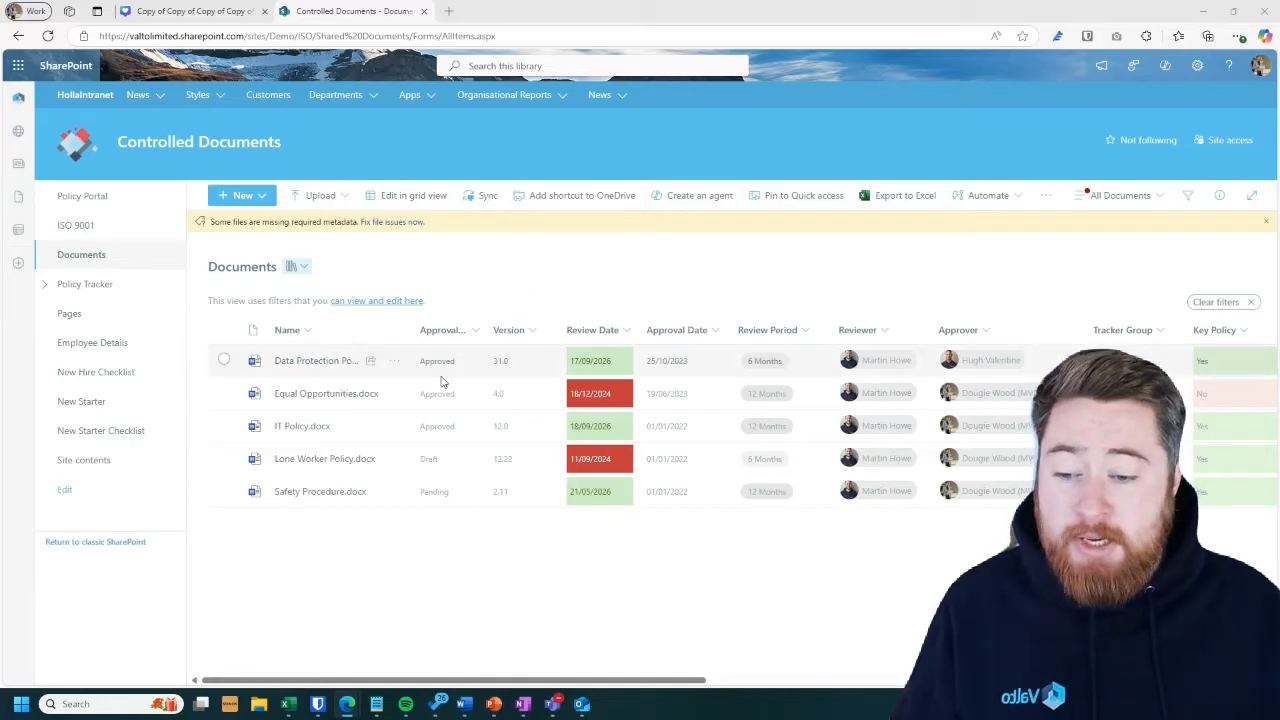
mouse_move(865, 385)
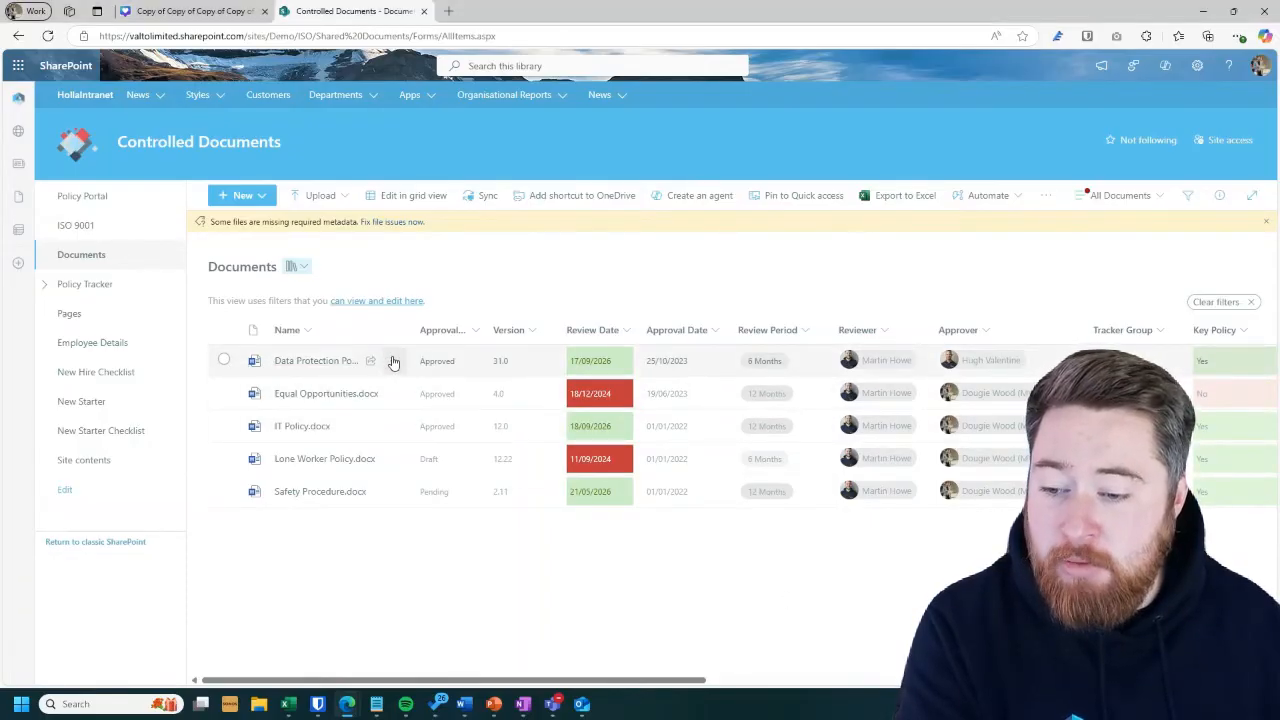
- Show the version history of Data Protection Policy.docx from its more-actions menu
left_click(223, 360)
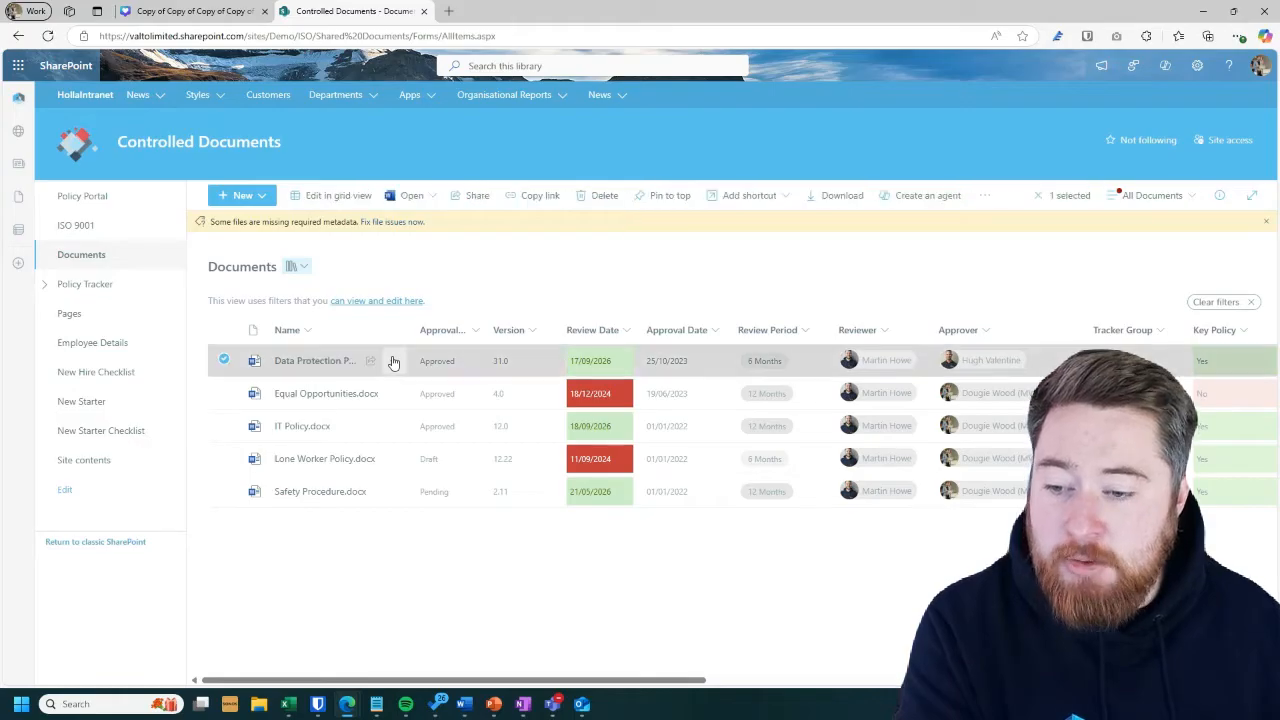
left_click(393, 360)
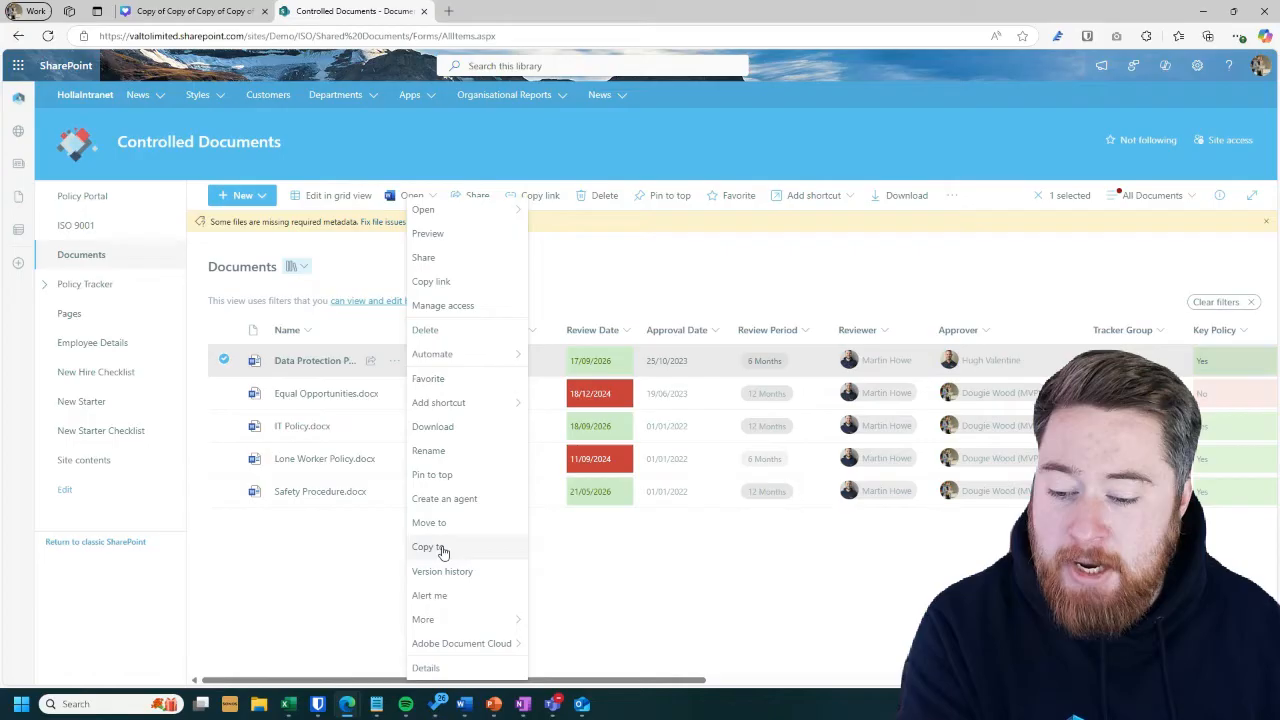
mouse_move(442, 571)
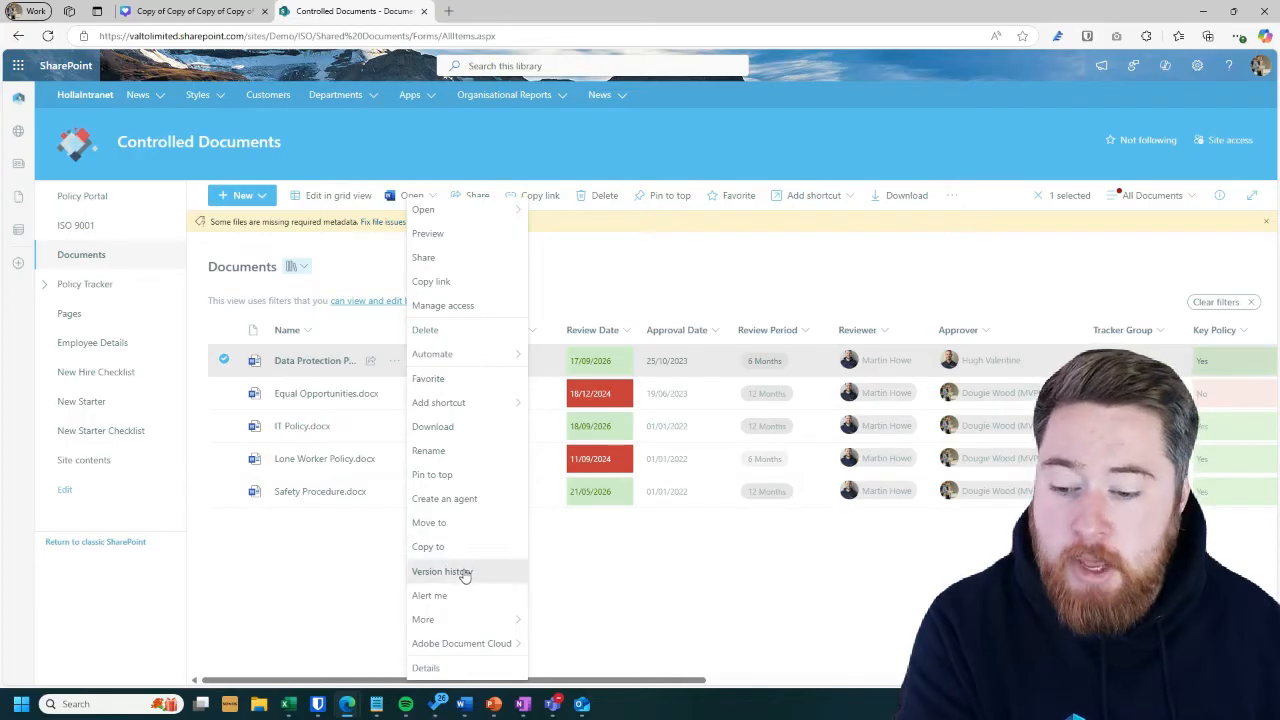
left_click(442, 571)
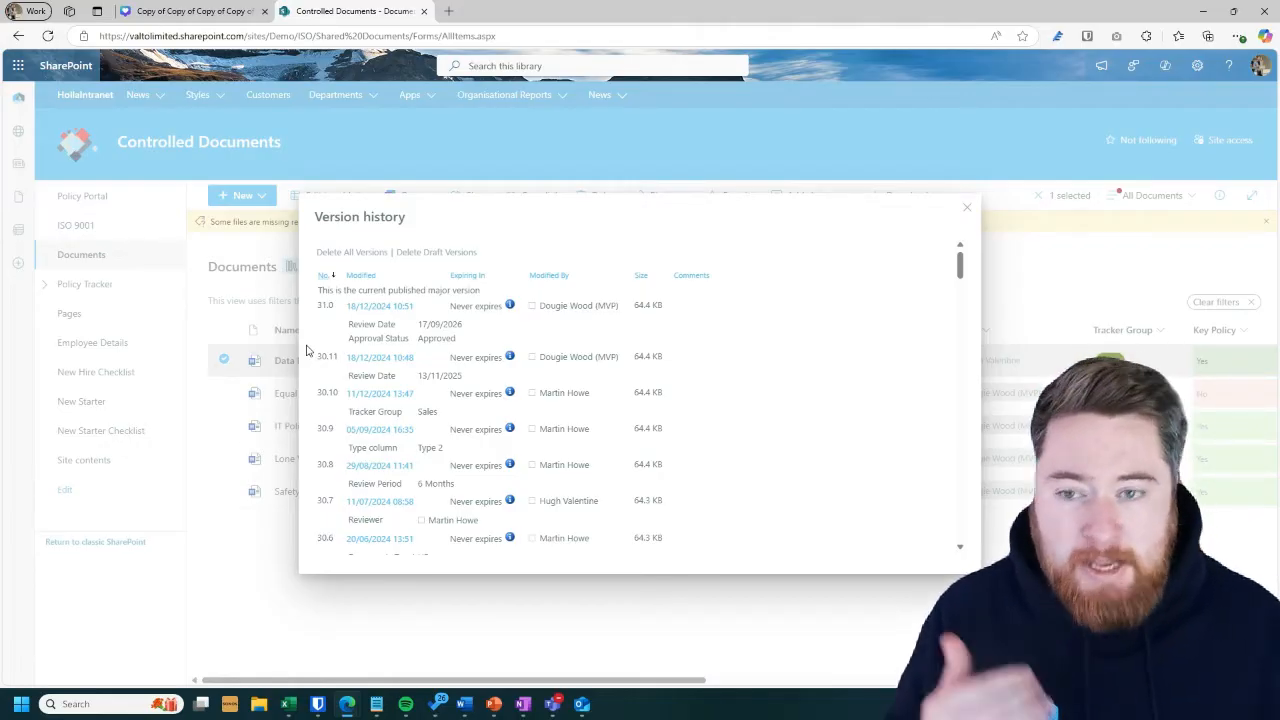
mouse_move(318, 322)
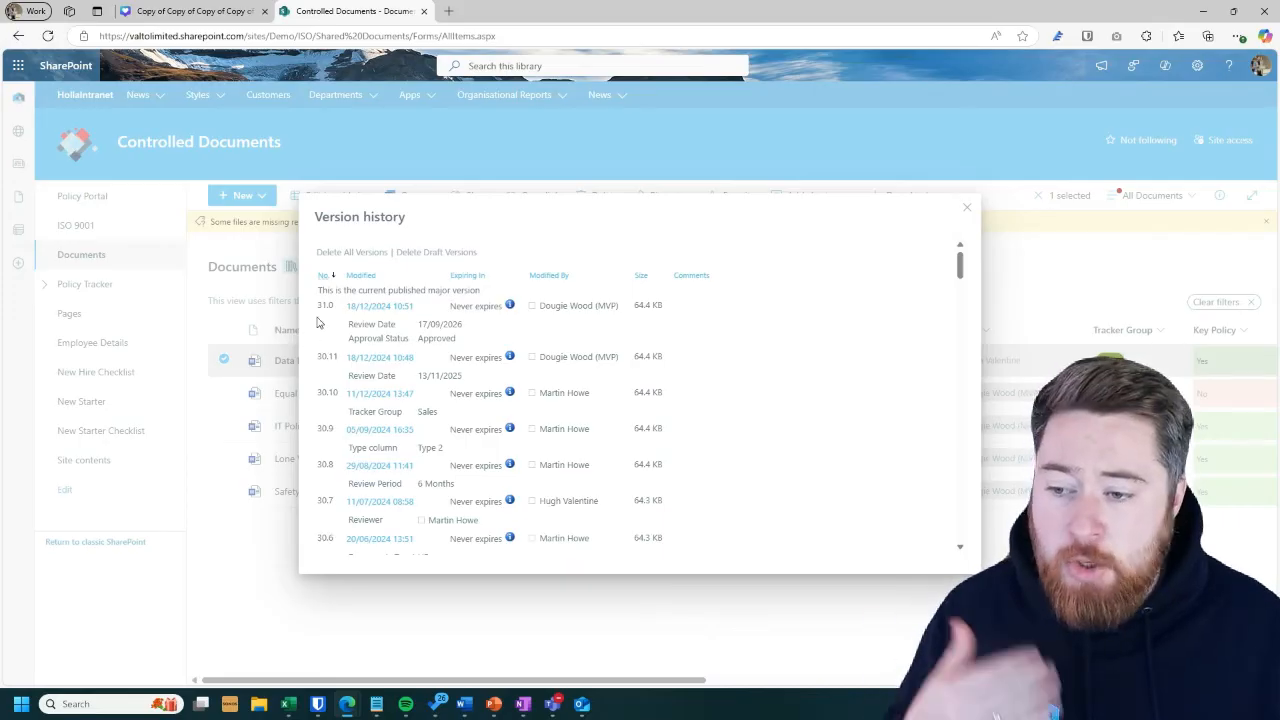
mouse_move(320, 333)
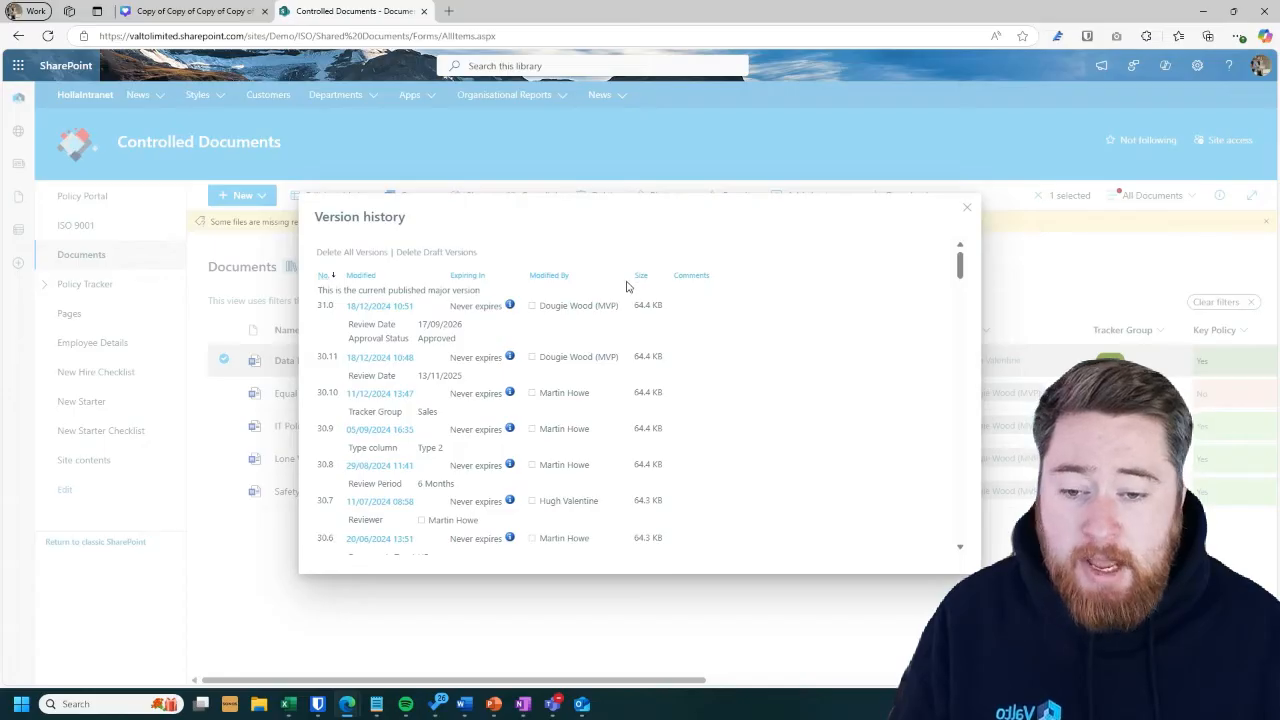
mouse_move(638, 241)
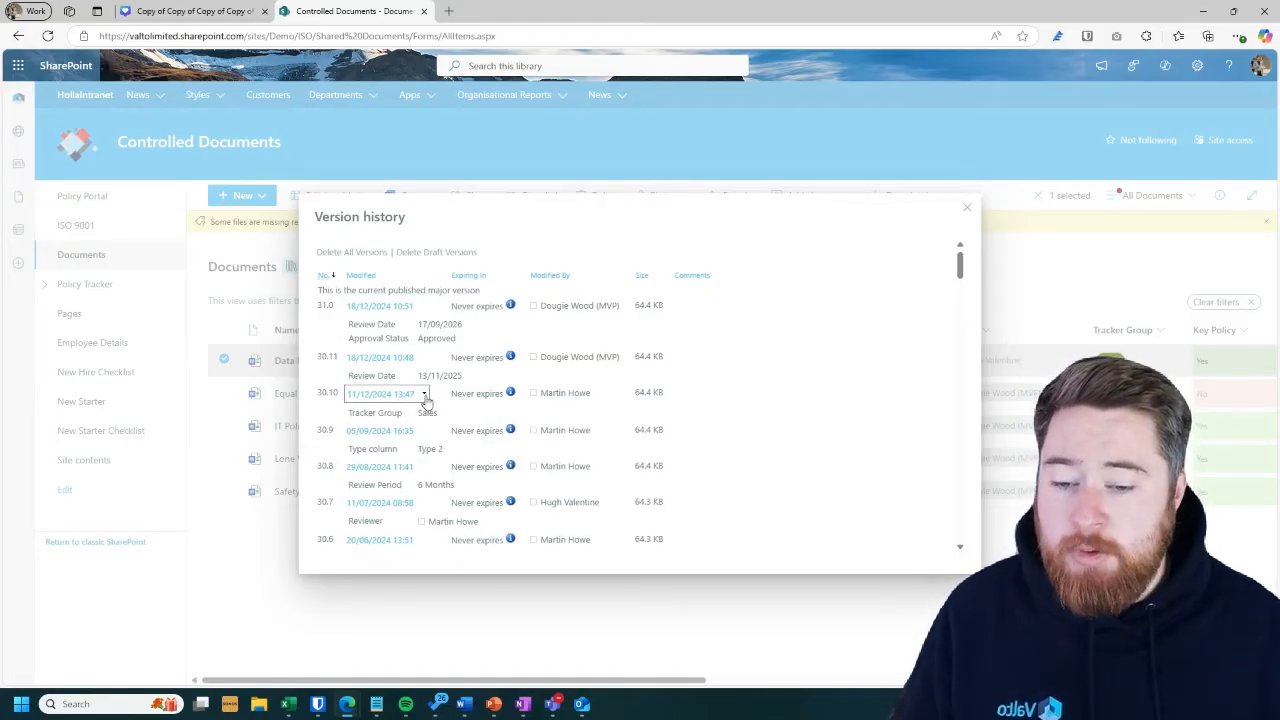
scroll("down", 3)
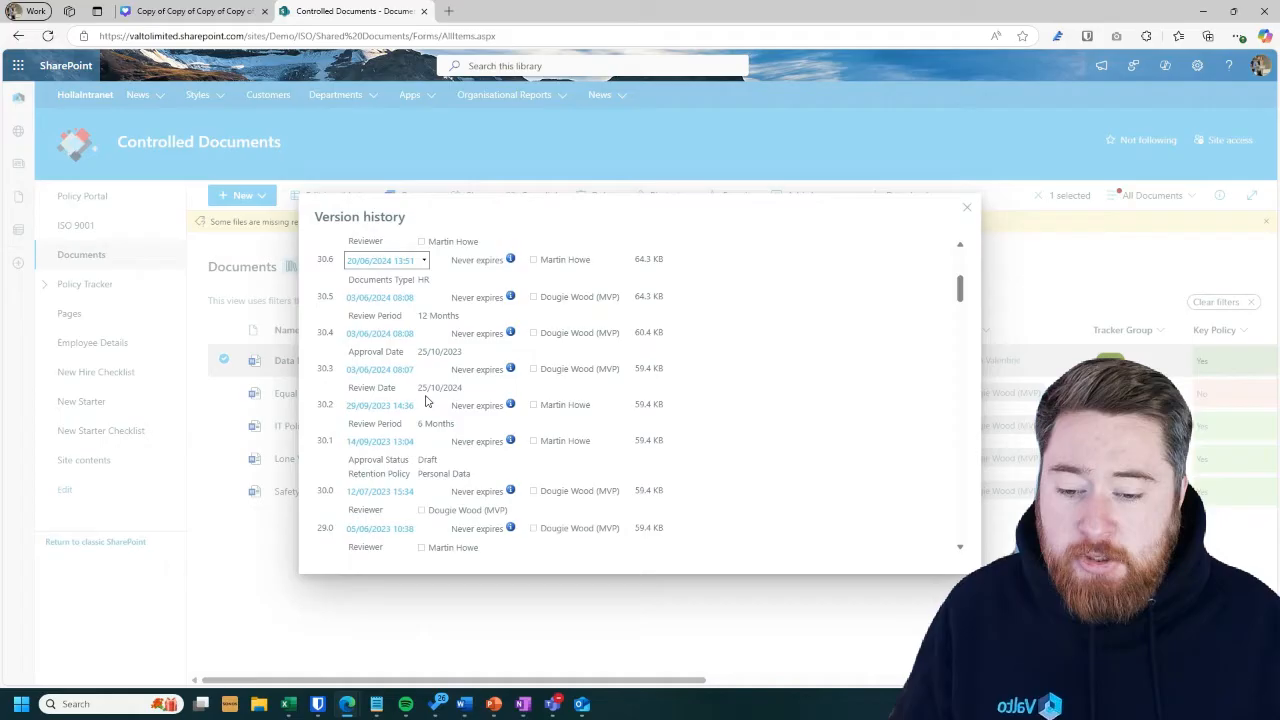
scroll("down", 3)
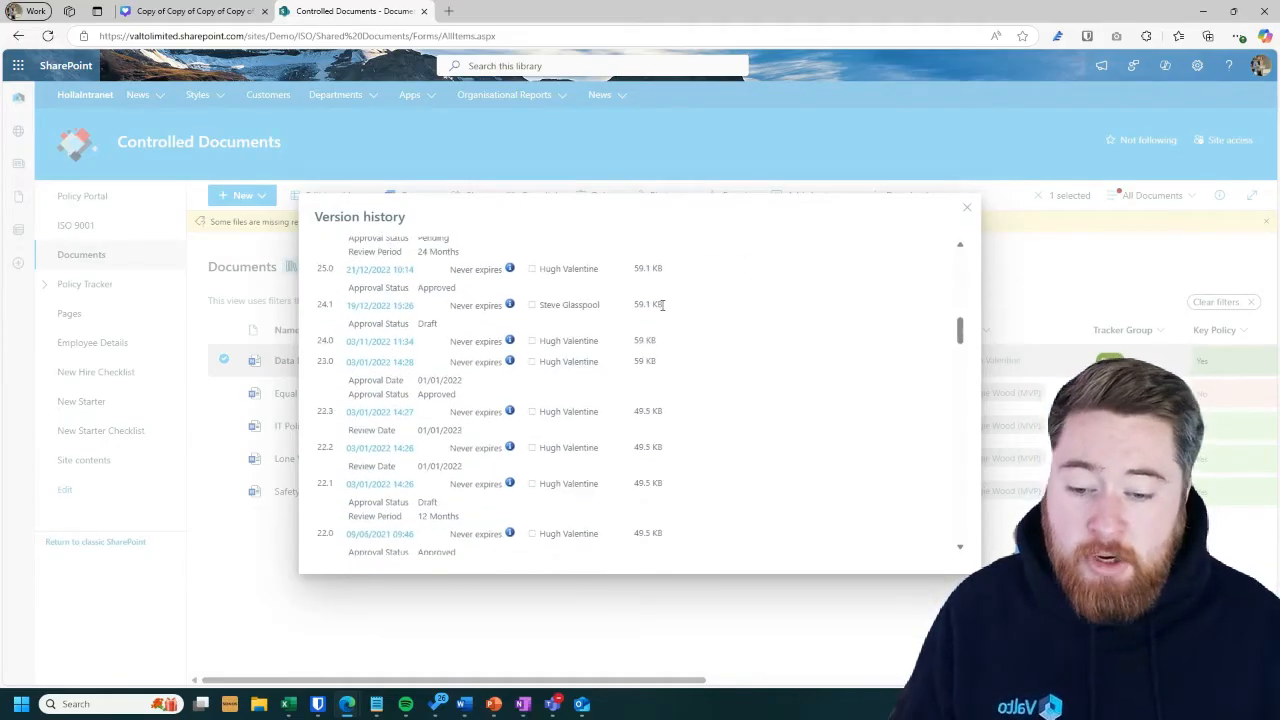
scroll("down", 3)
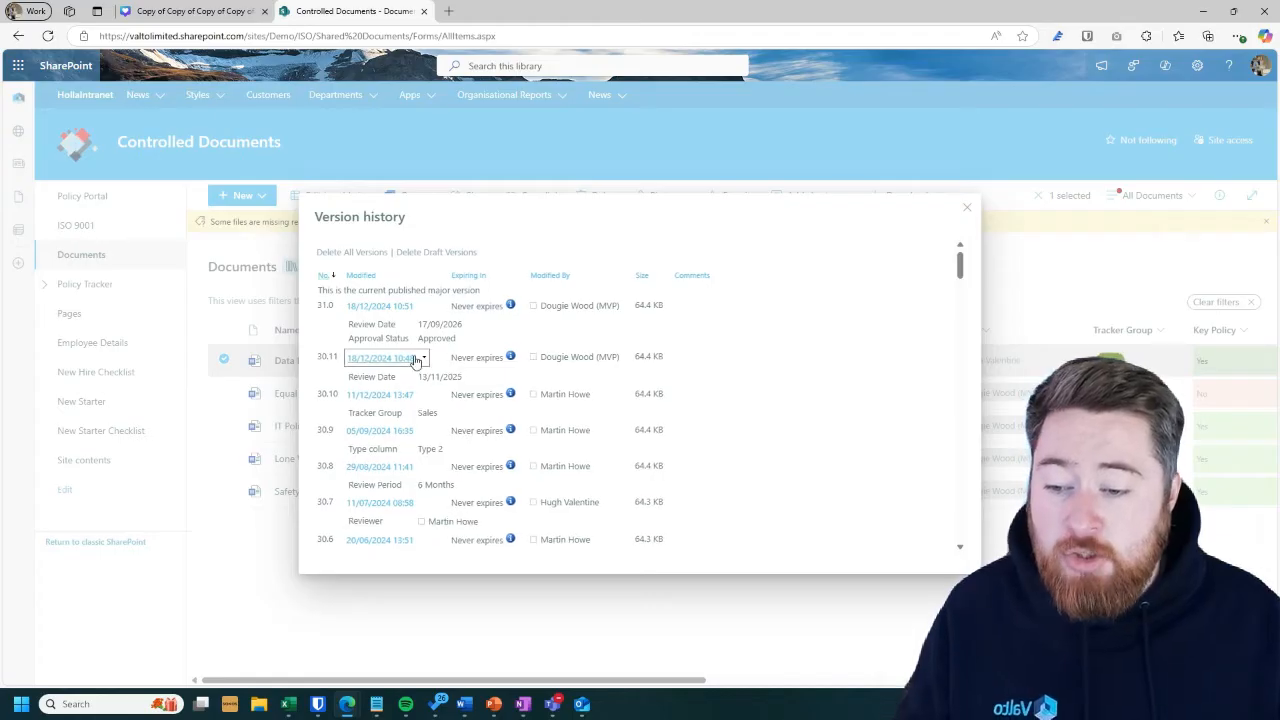
- Check version 30.11's available actions, then close the version history dialog
left_click(420, 357)
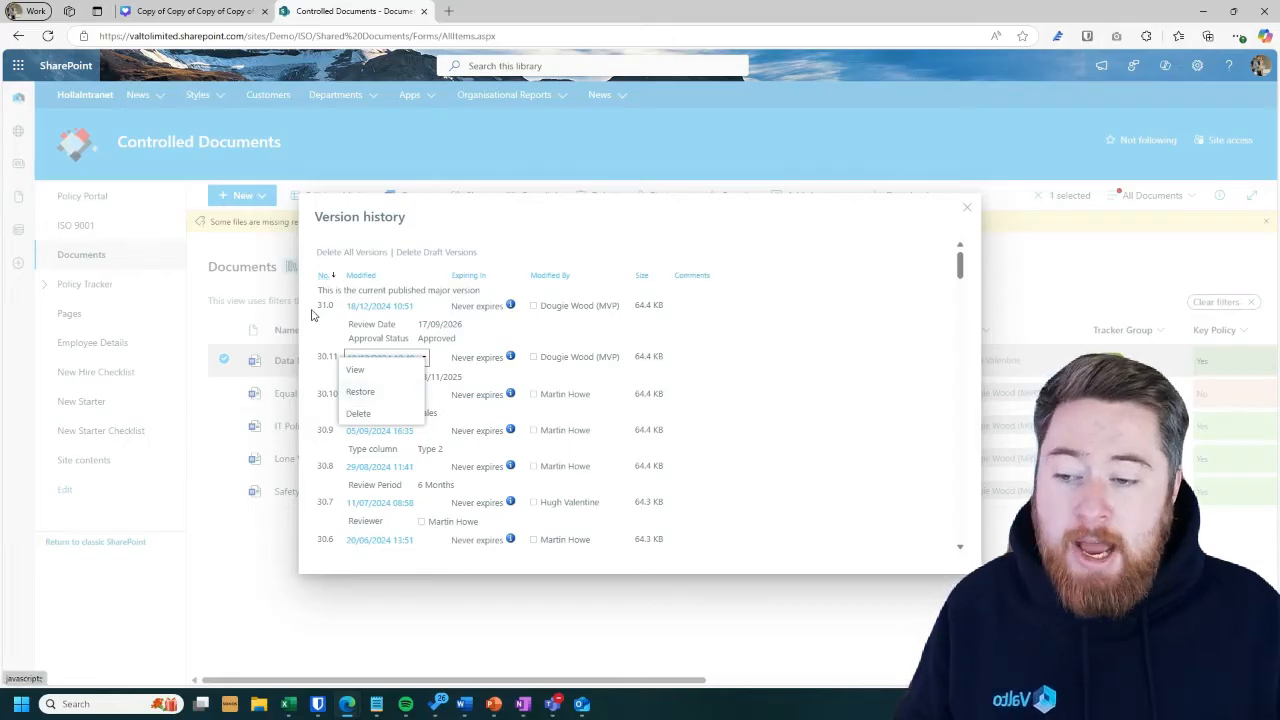
mouse_move(528, 239)
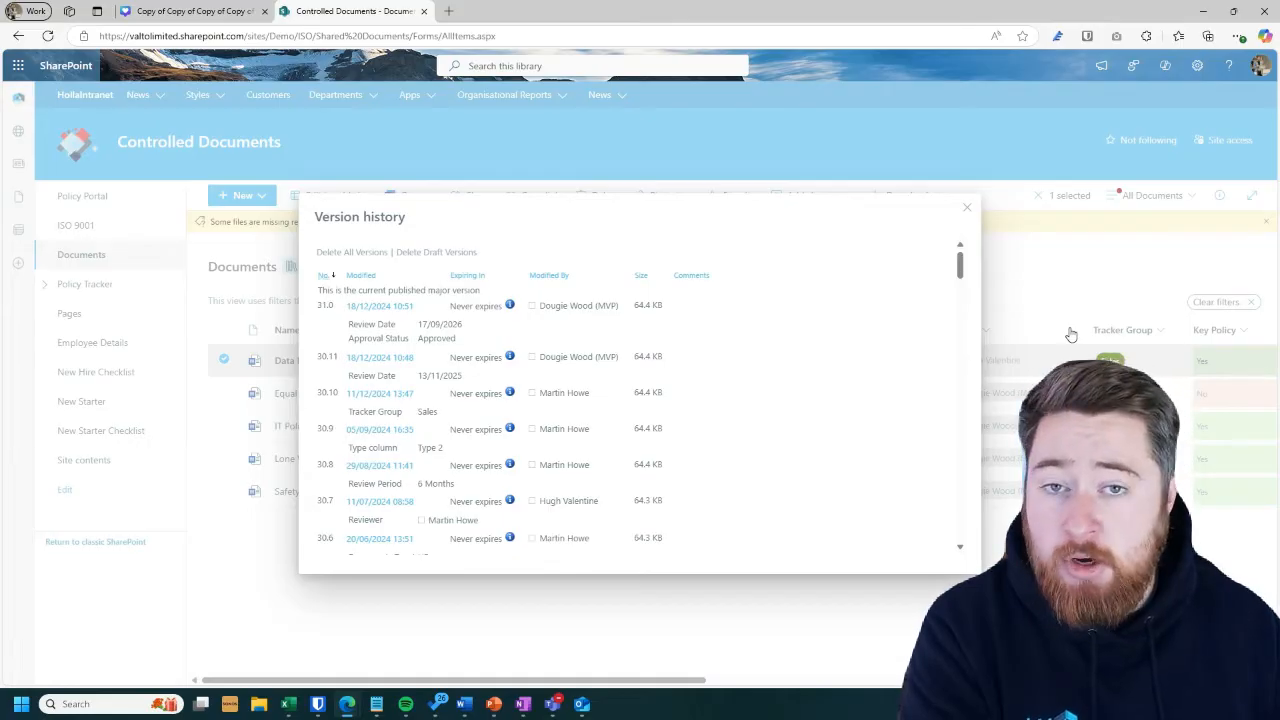
left_click(966, 207)
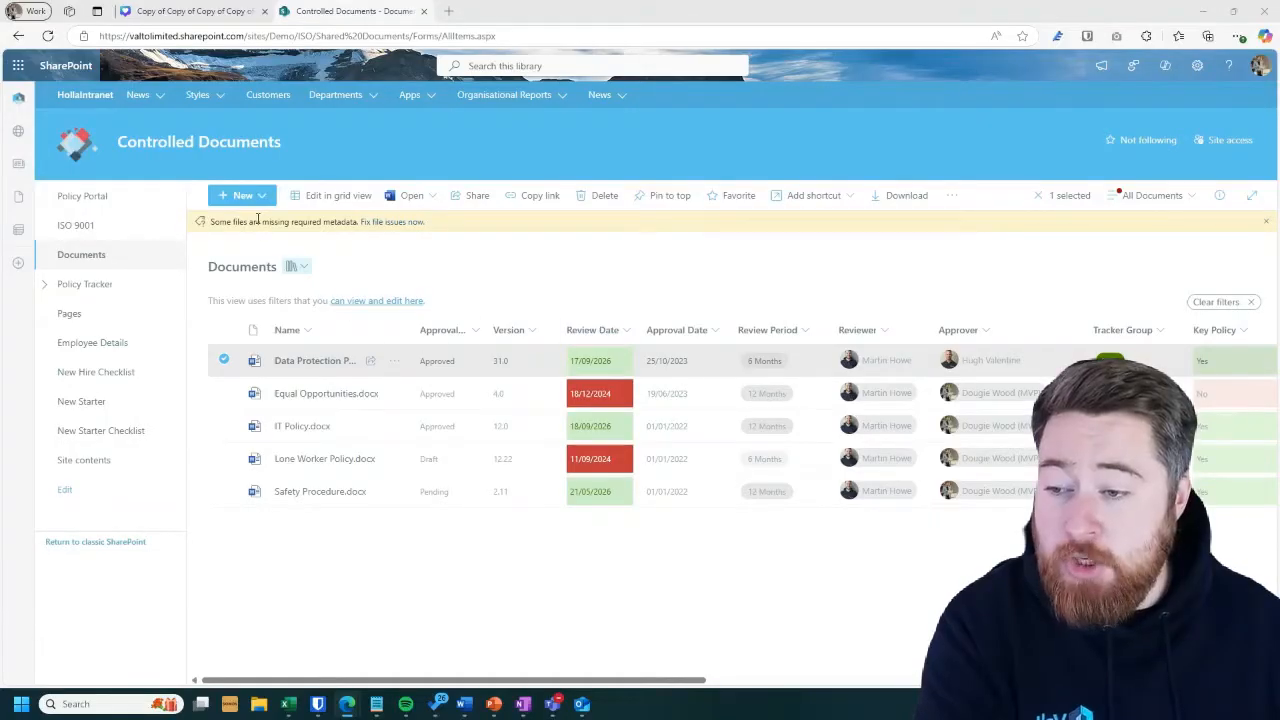
left_click(242, 195)
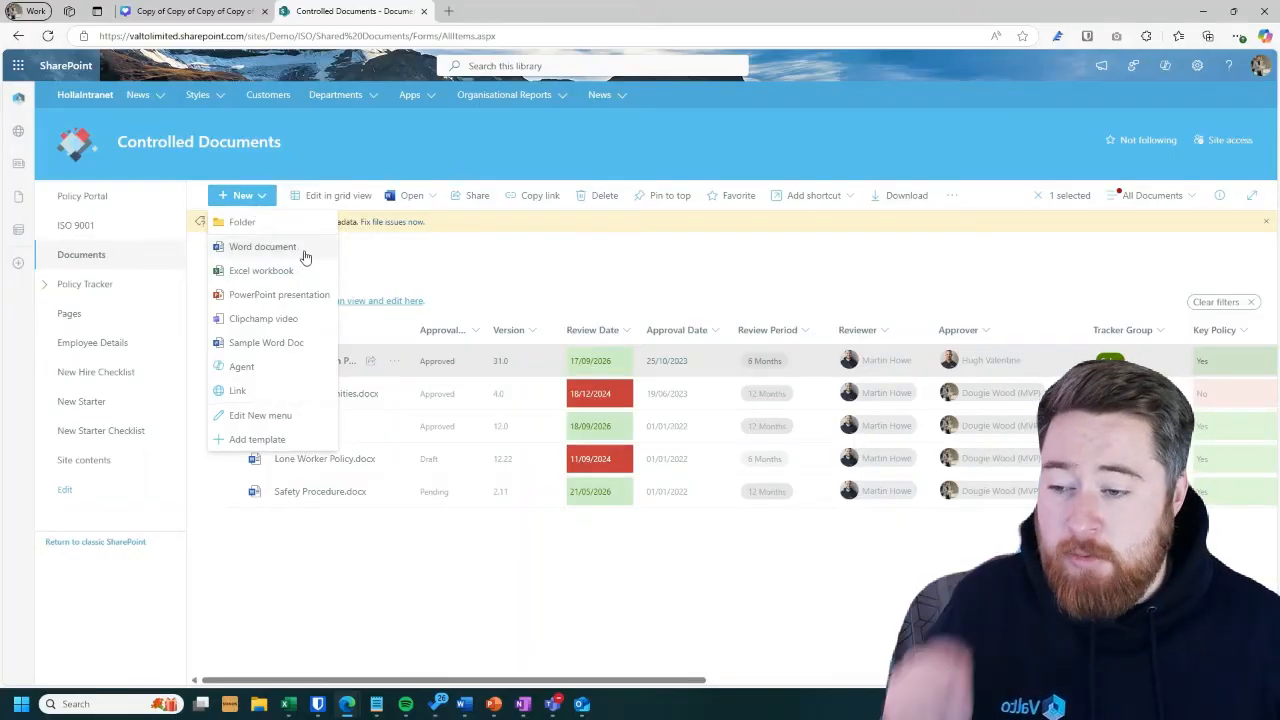
mouse_move(307, 300)
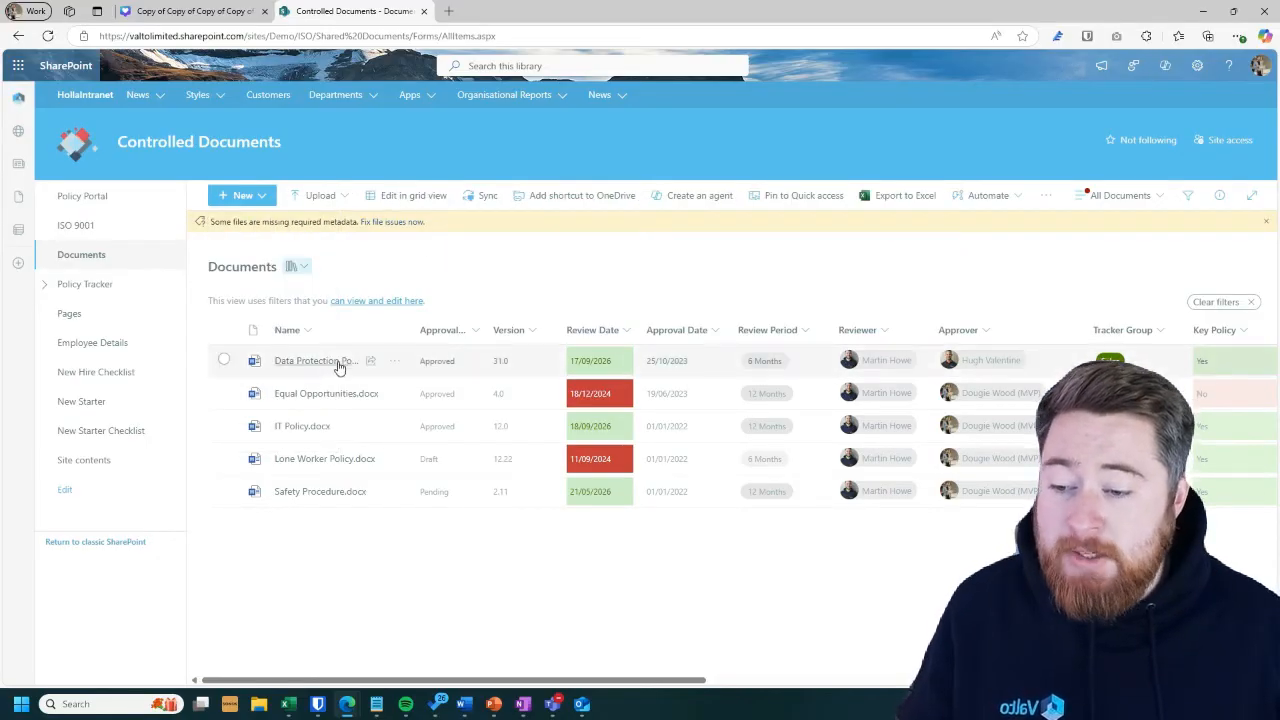
- Select the Data Protection Policy.docx row in the library
left_click(224, 360)
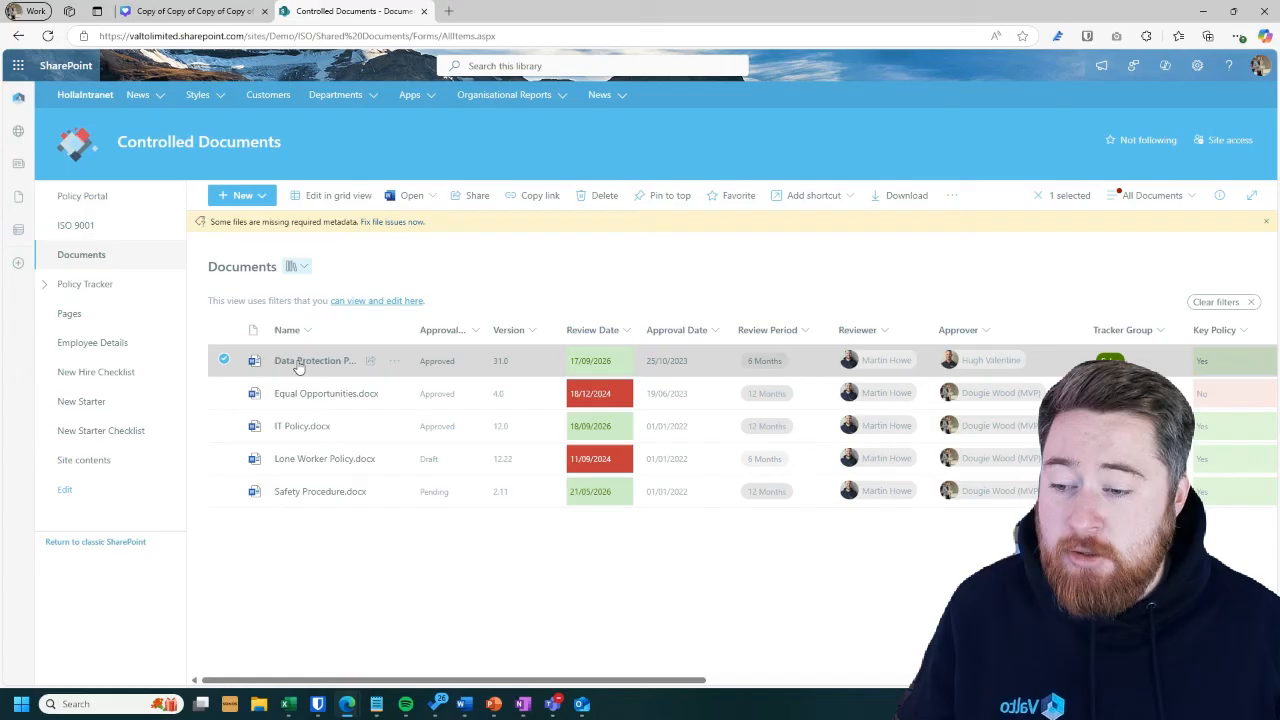
left_click(411, 195)
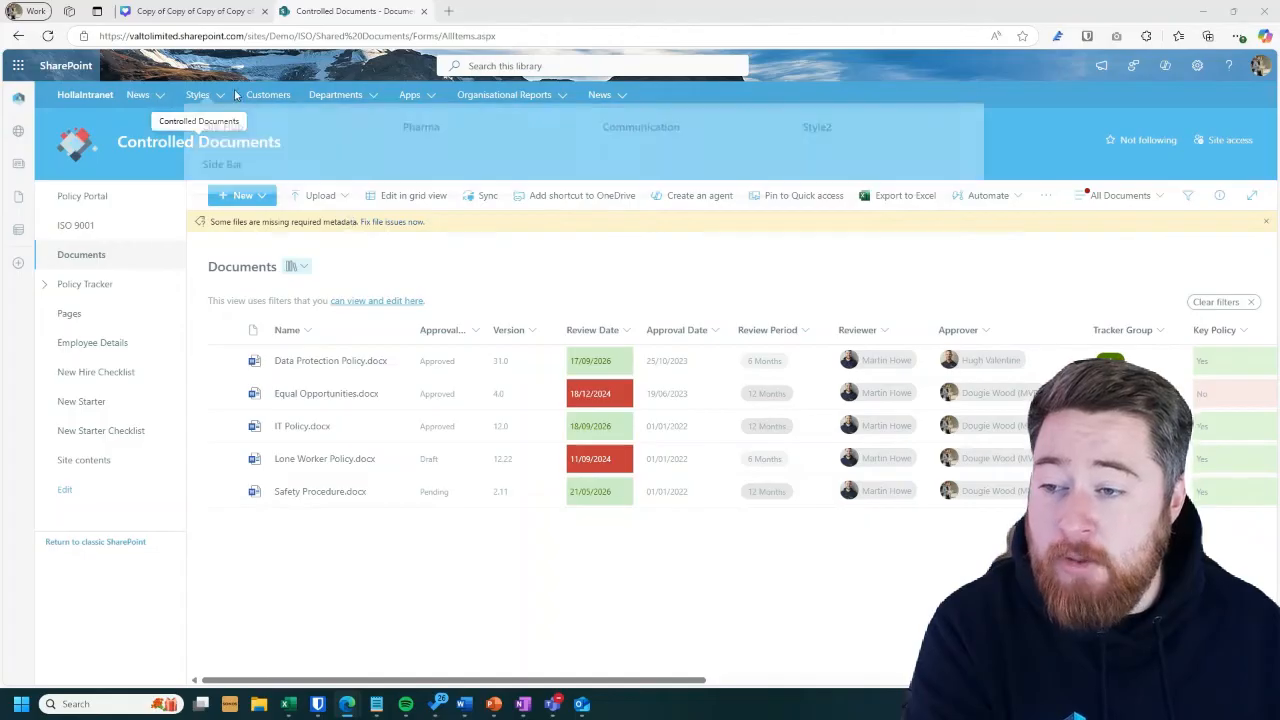
left_click(409, 94)
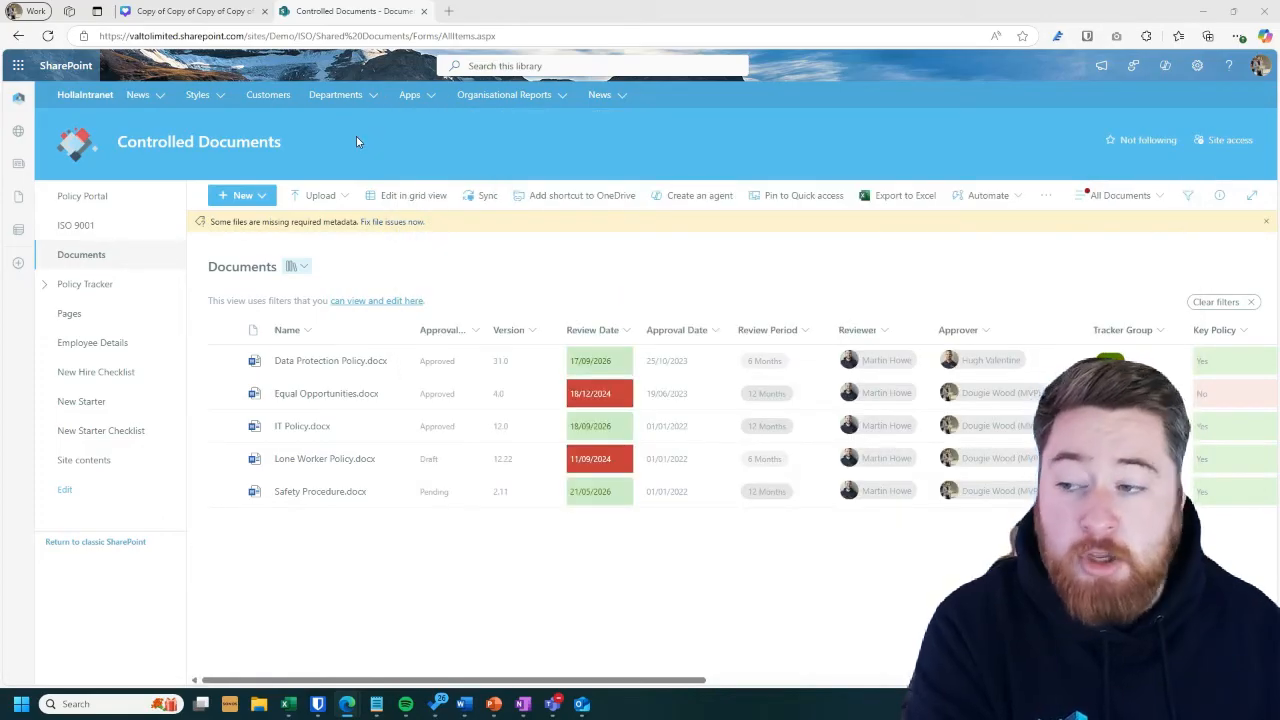
mouse_move(267, 160)
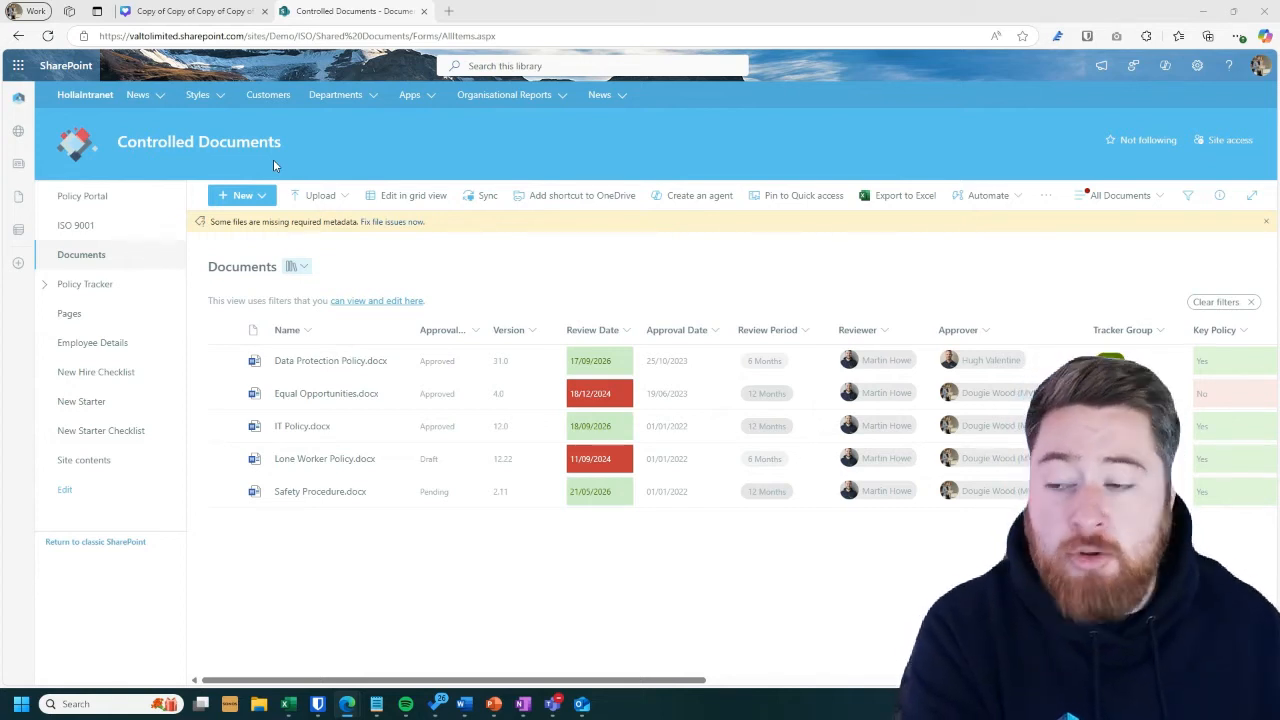
mouse_move(984, 259)
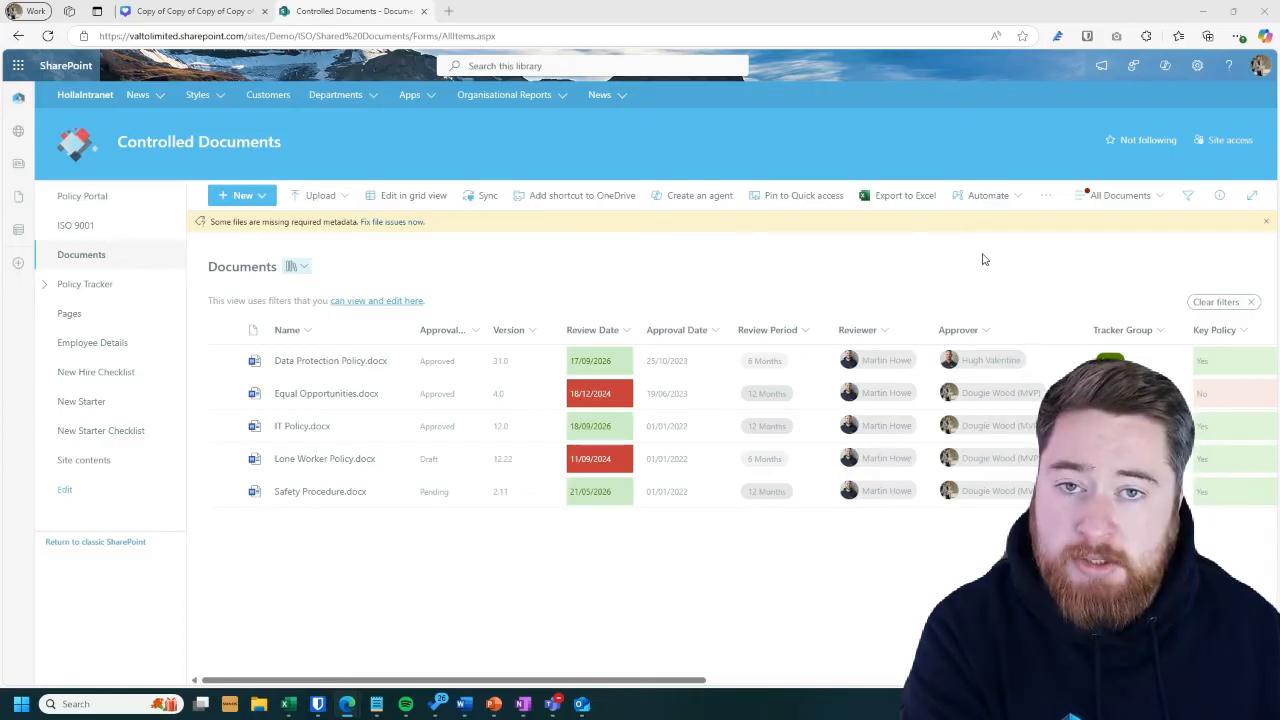
- Go to the ISO 9001 page from the left navigation
left_click(75, 224)
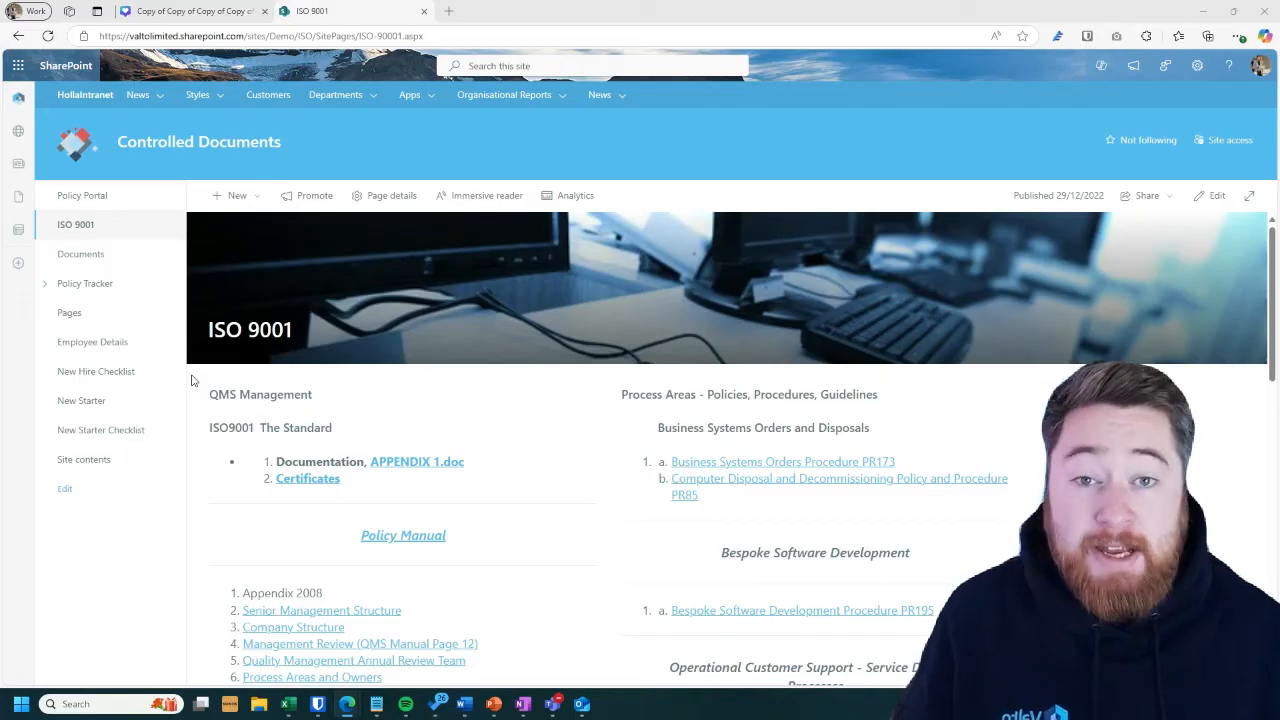
- Scroll through the ISO 9001 index of QMS policies and procedures
scroll("down", 3)
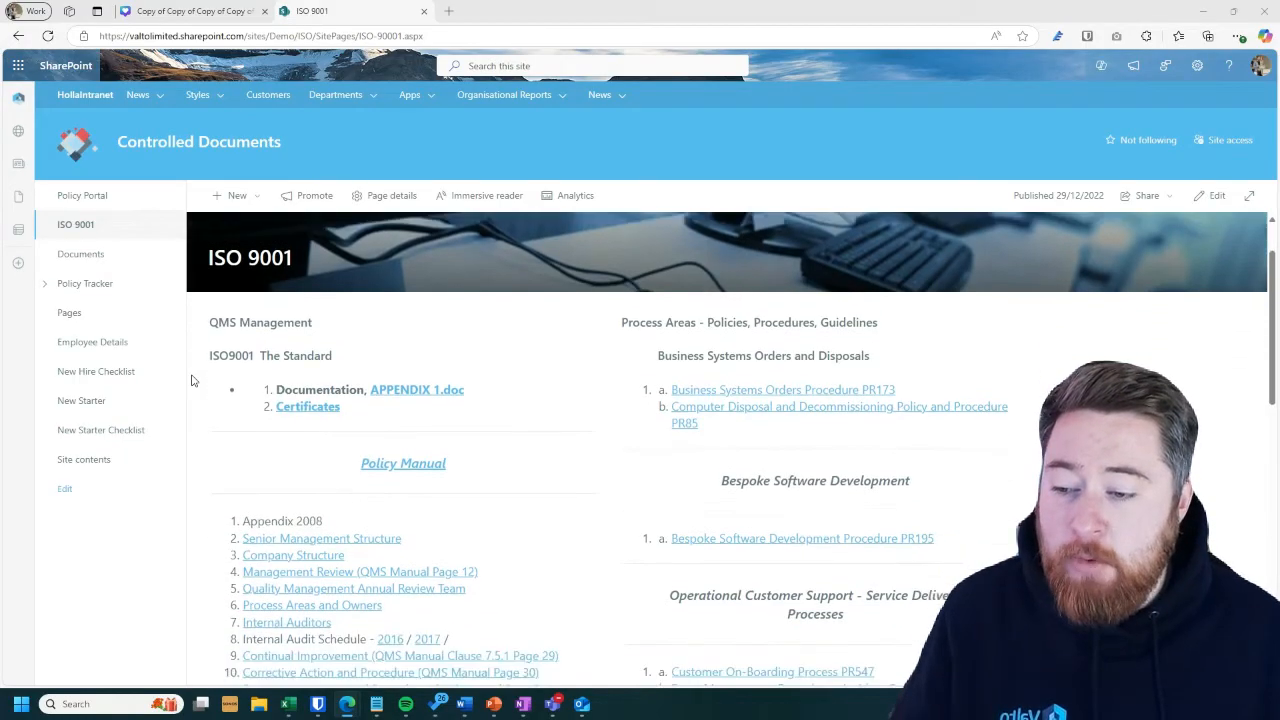
scroll("down", 3)
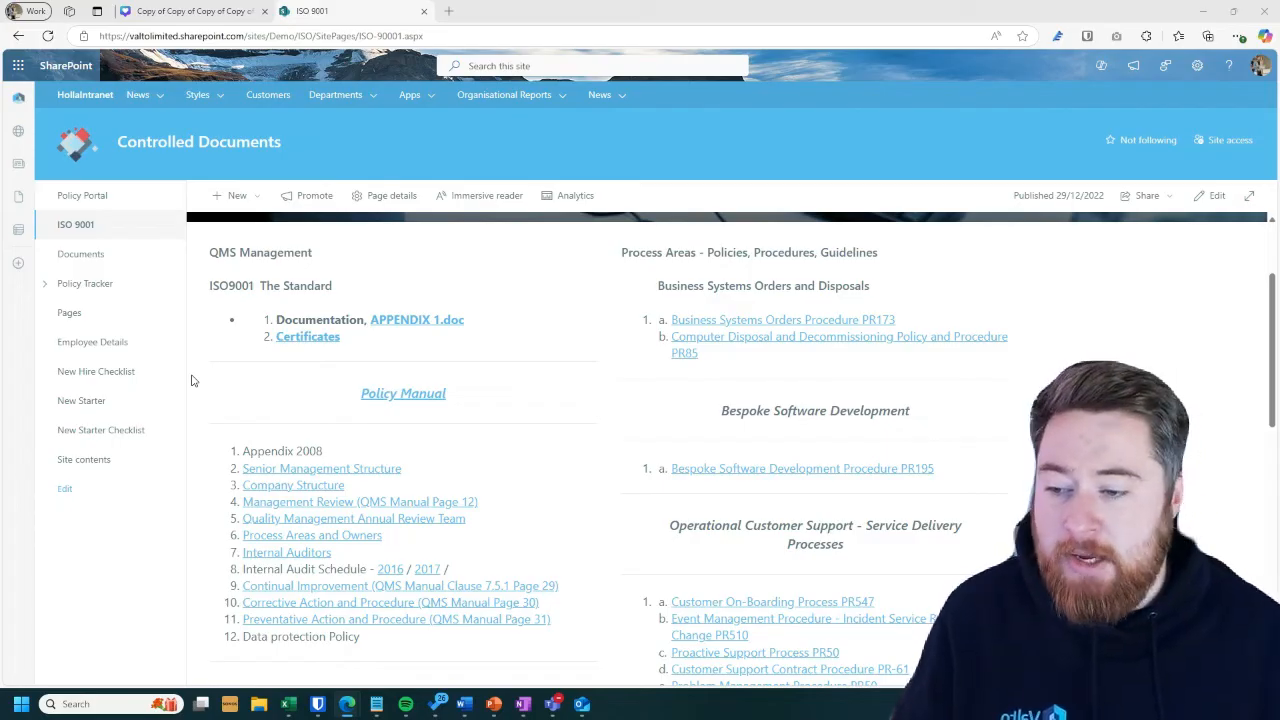
scroll("down", 3)
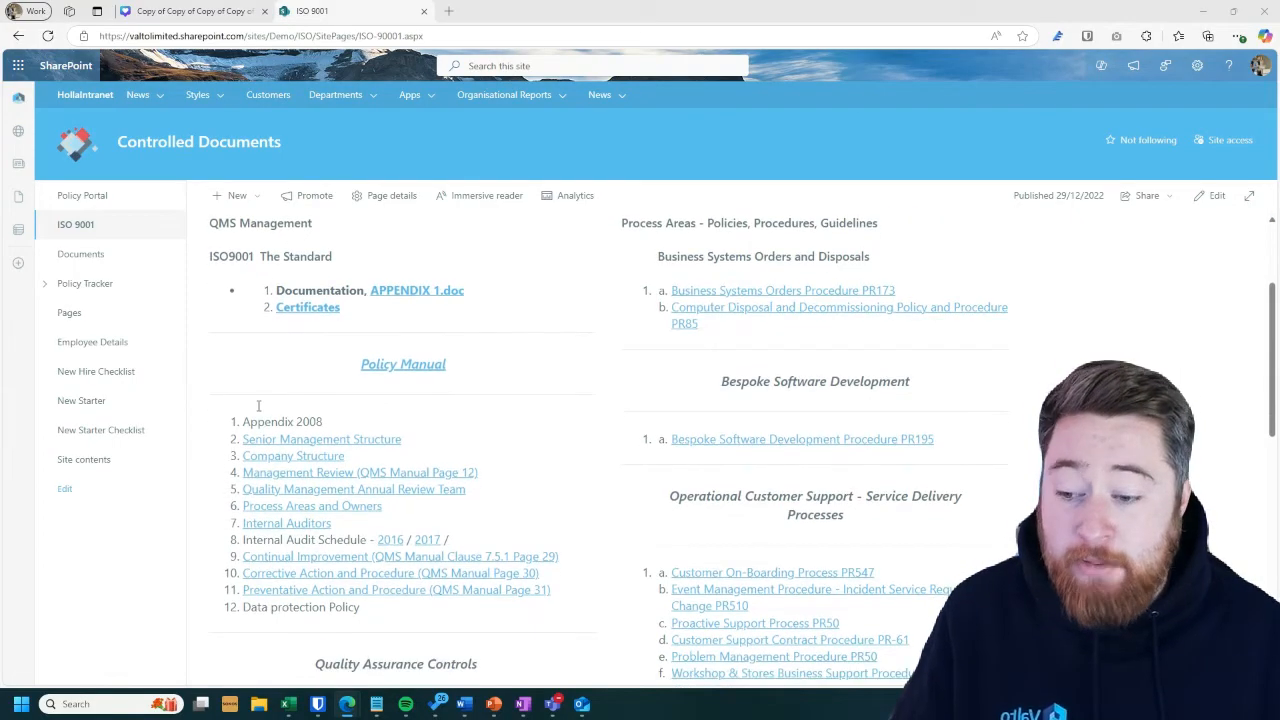
scroll("down", 3)
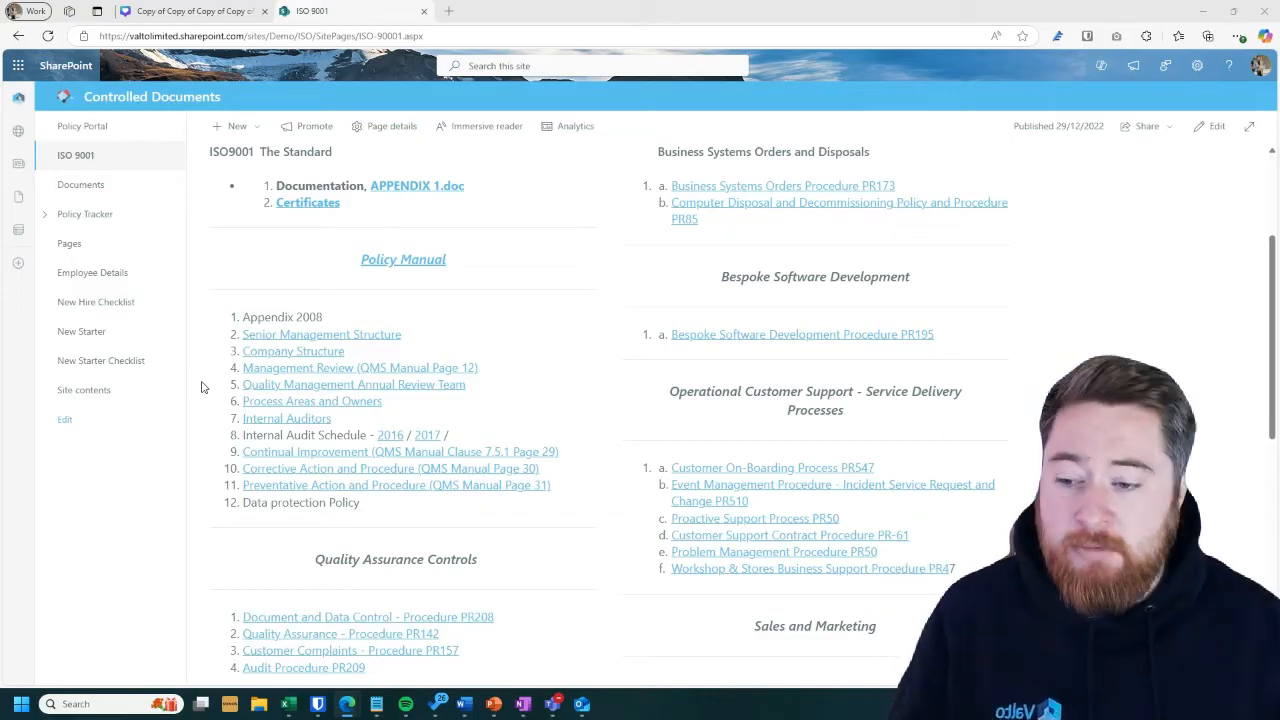
scroll("down", 3)
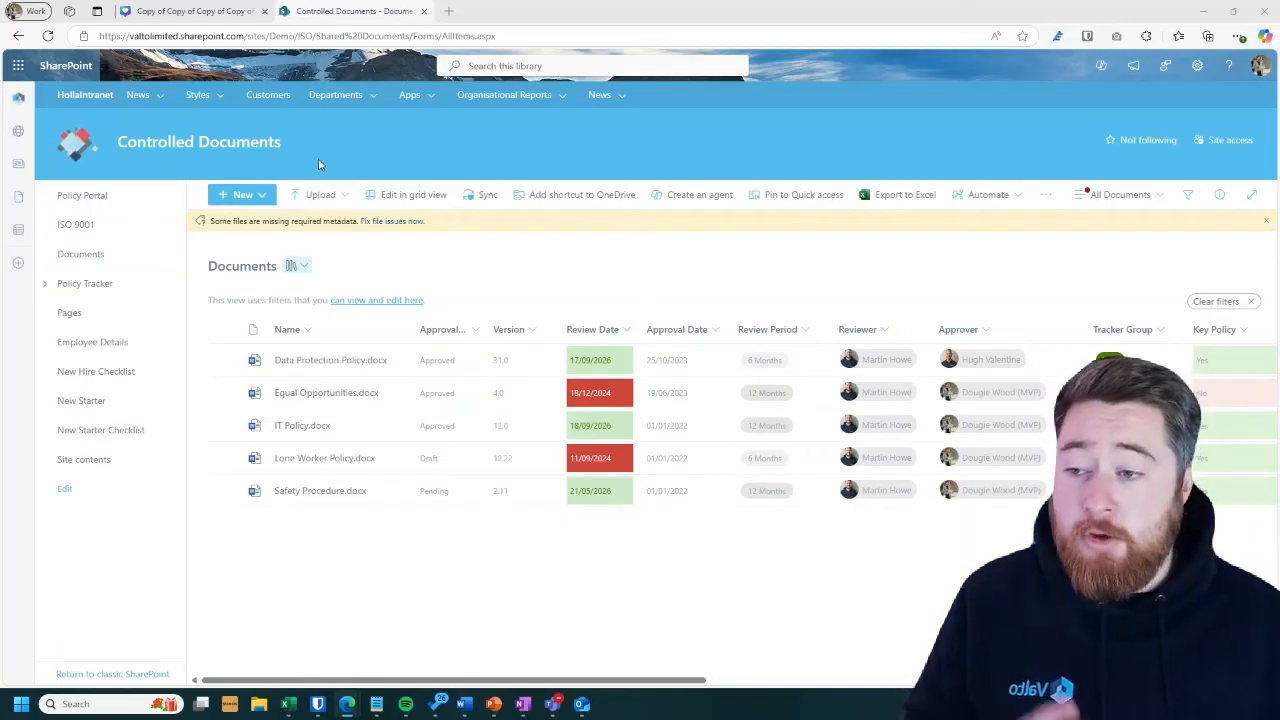
mouse_move(513, 241)
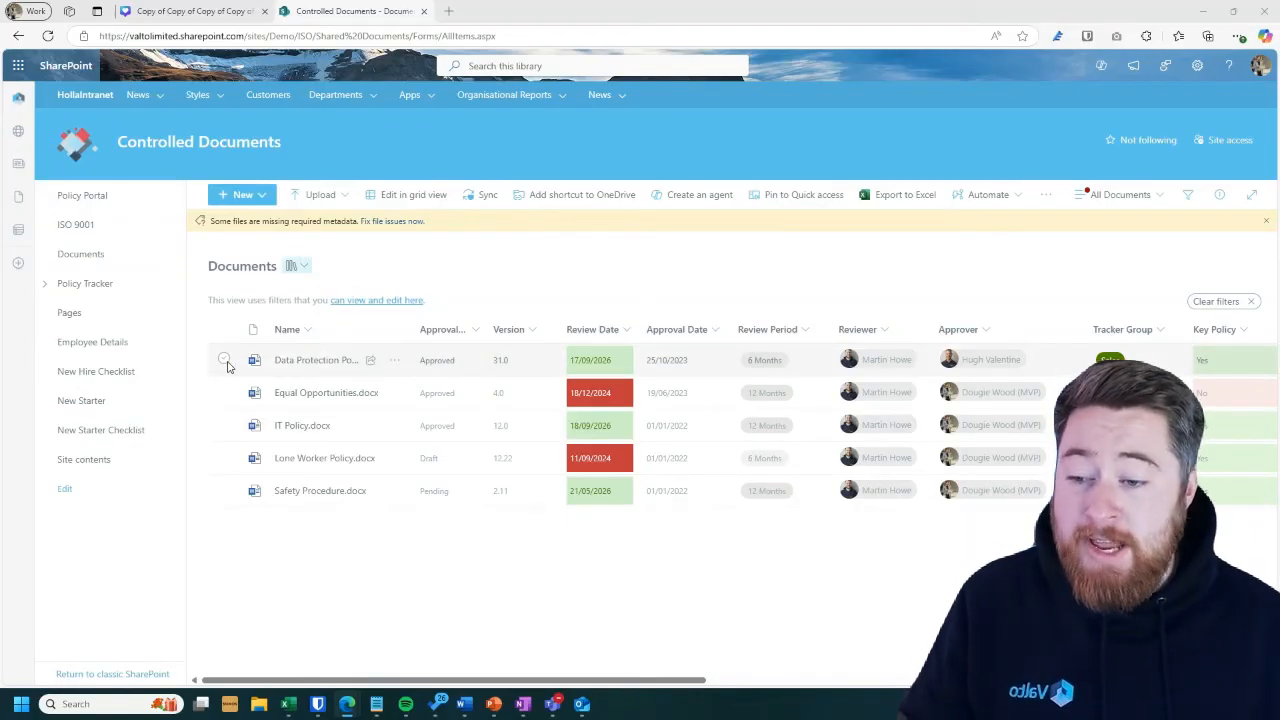
- Tick the selection circle beside Data Protection Policy.docx
left_click(225, 359)
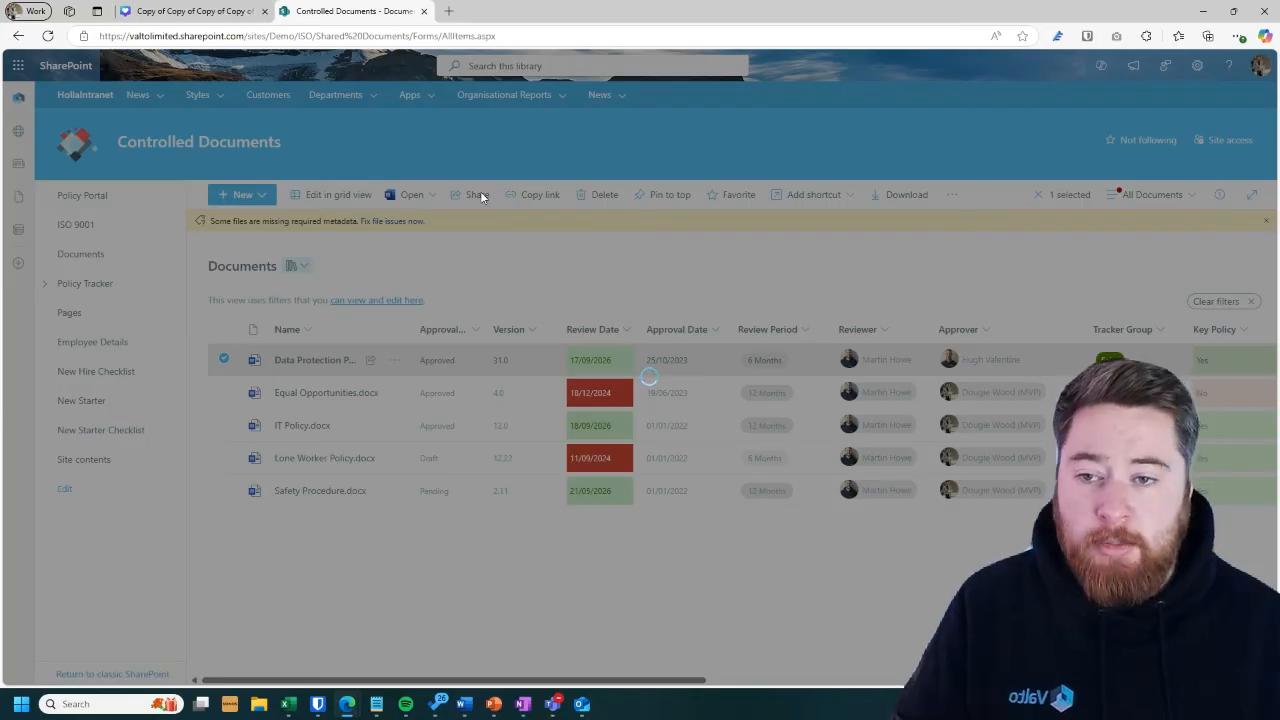
- Share Data Protection Policy with an Anyone link expiring Monday, Mar 31, 2025
left_click(477, 194)
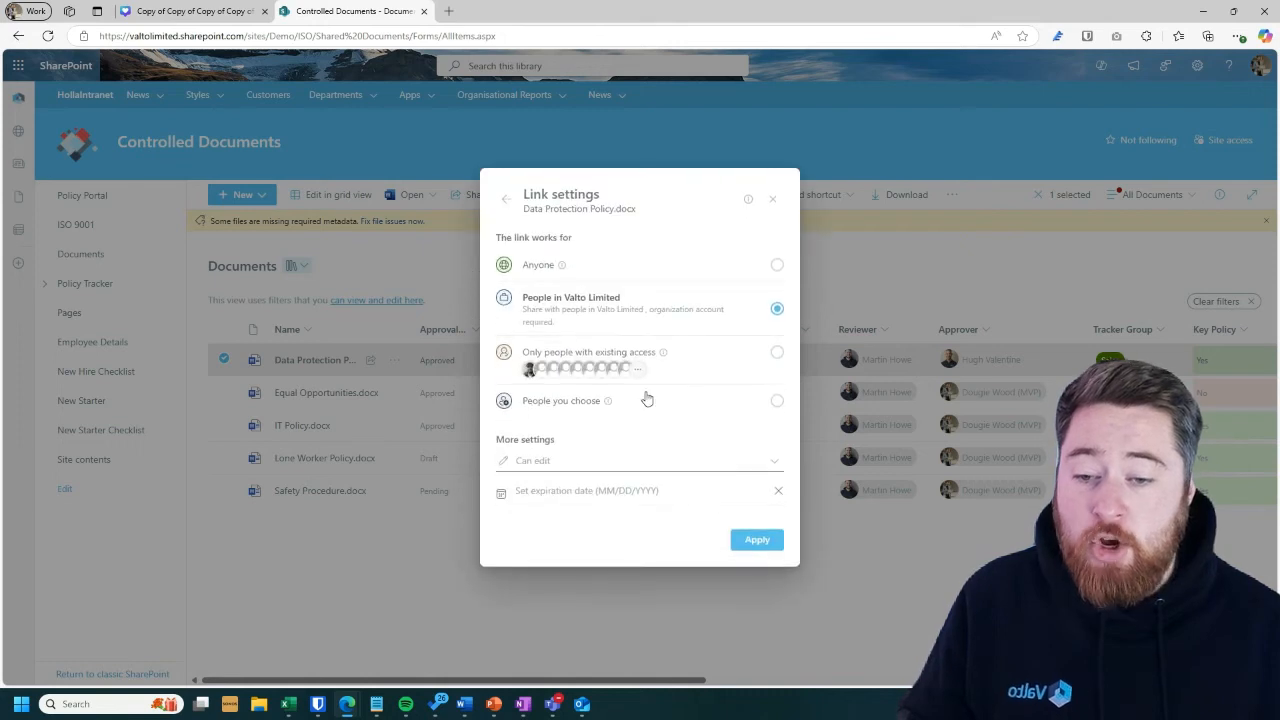
mouse_move(593, 264)
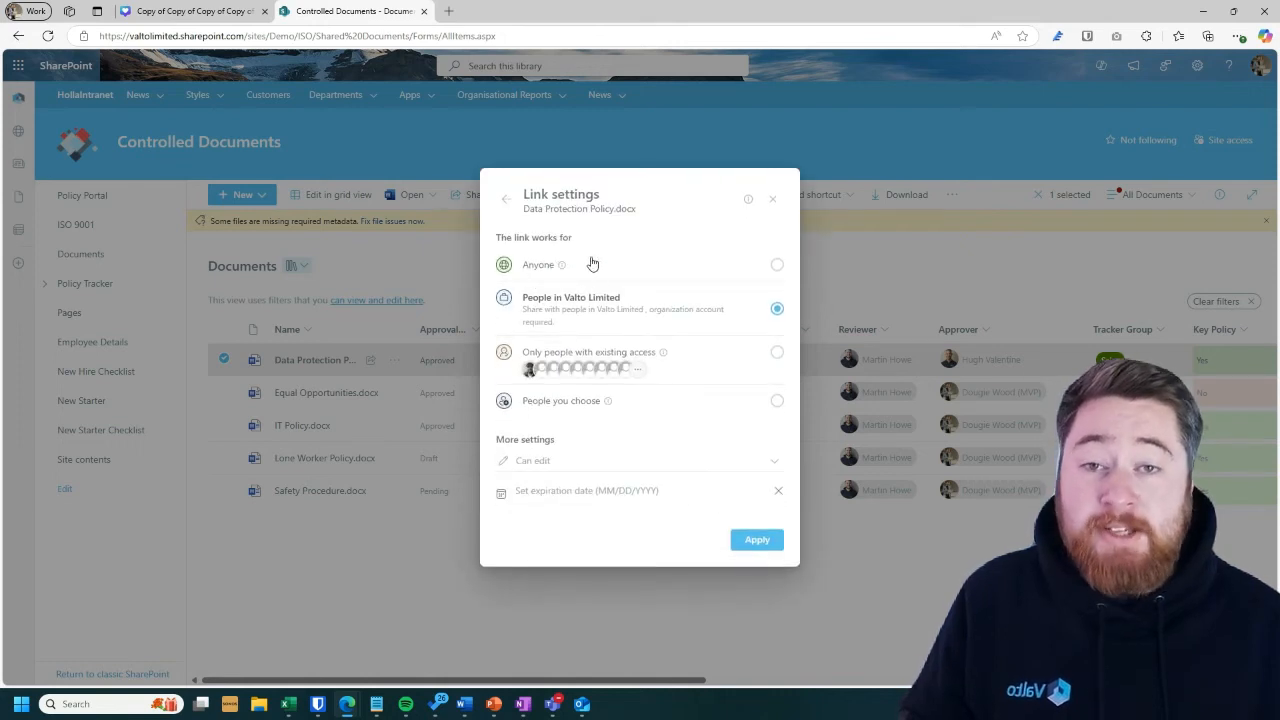
mouse_move(612, 267)
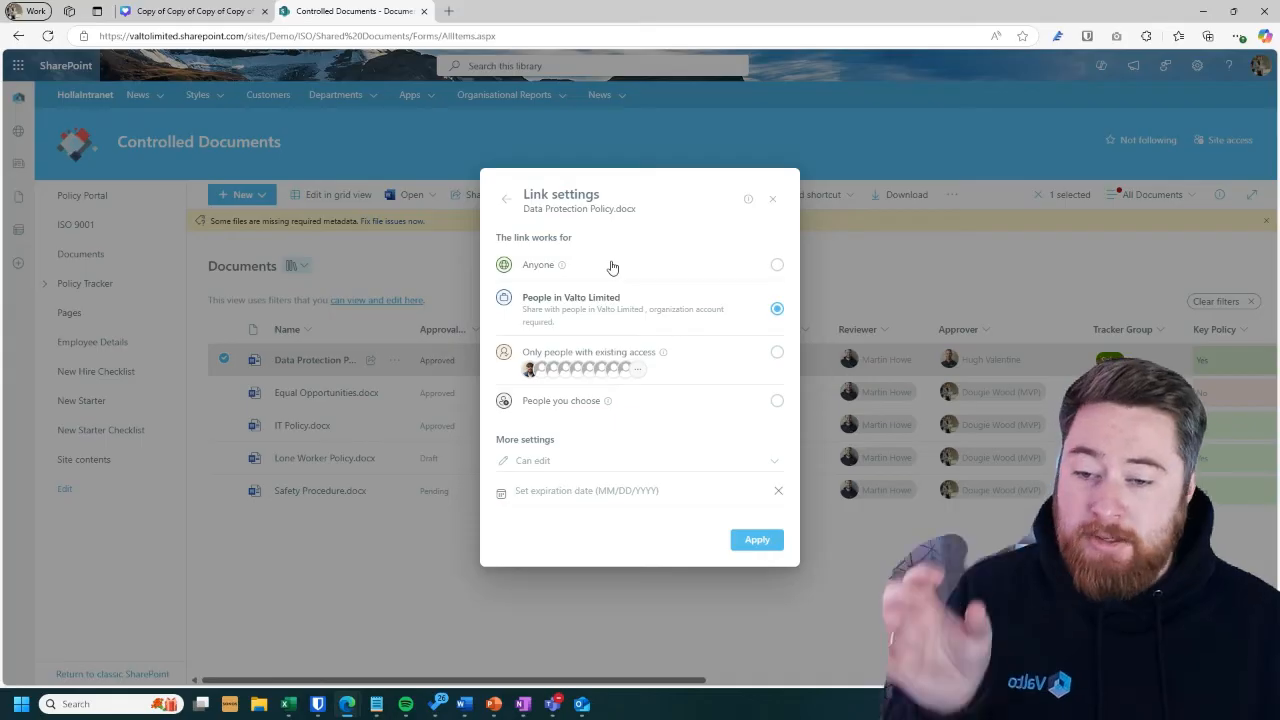
left_click(777, 264)
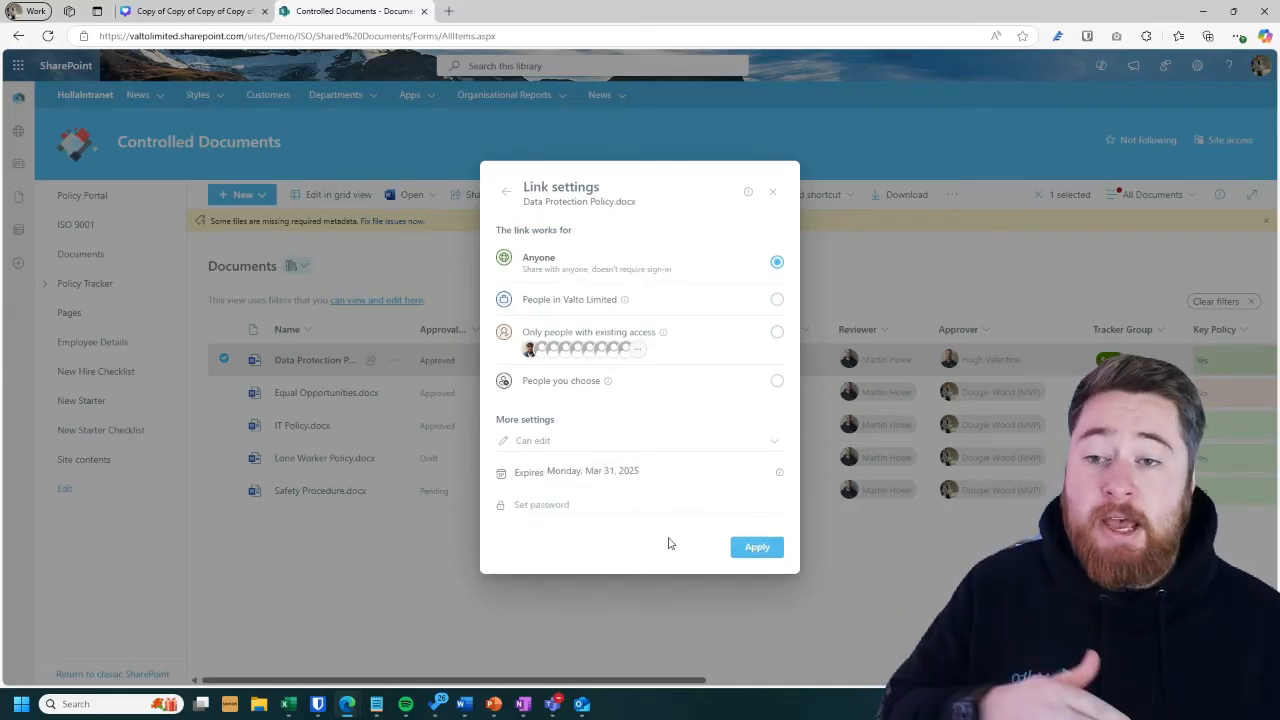
left_click(757, 547)
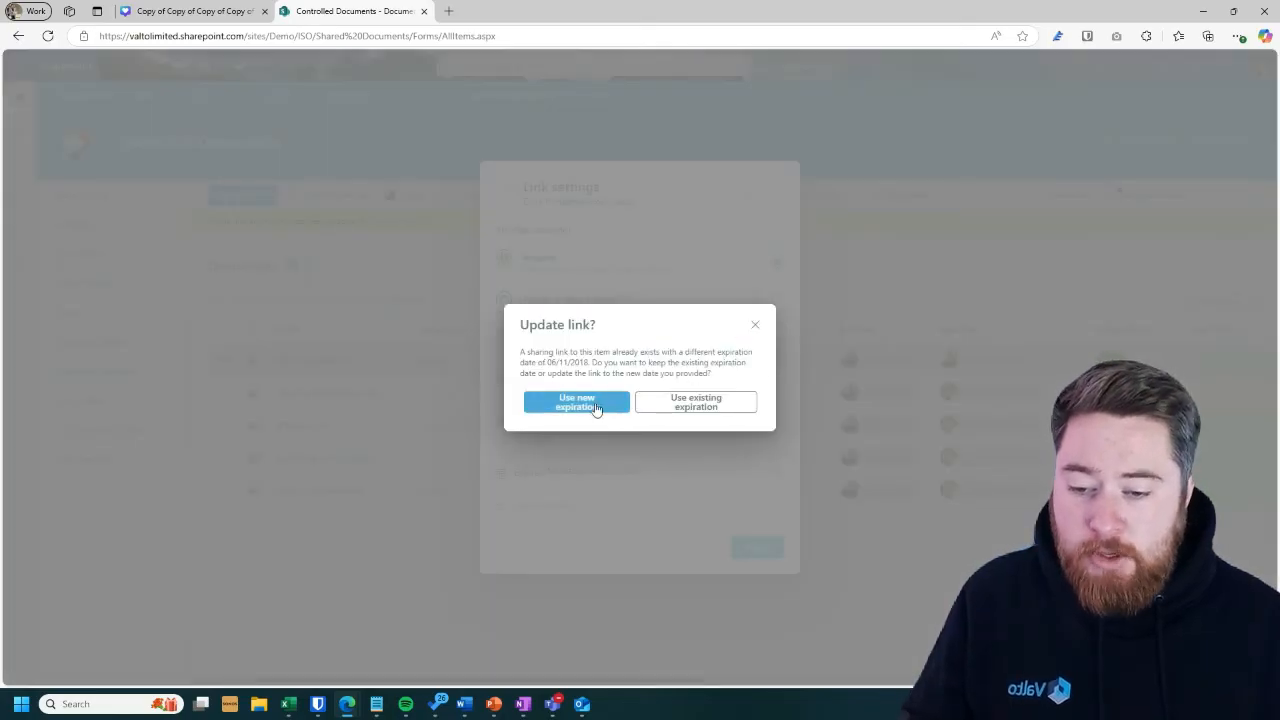
mouse_move(618, 424)
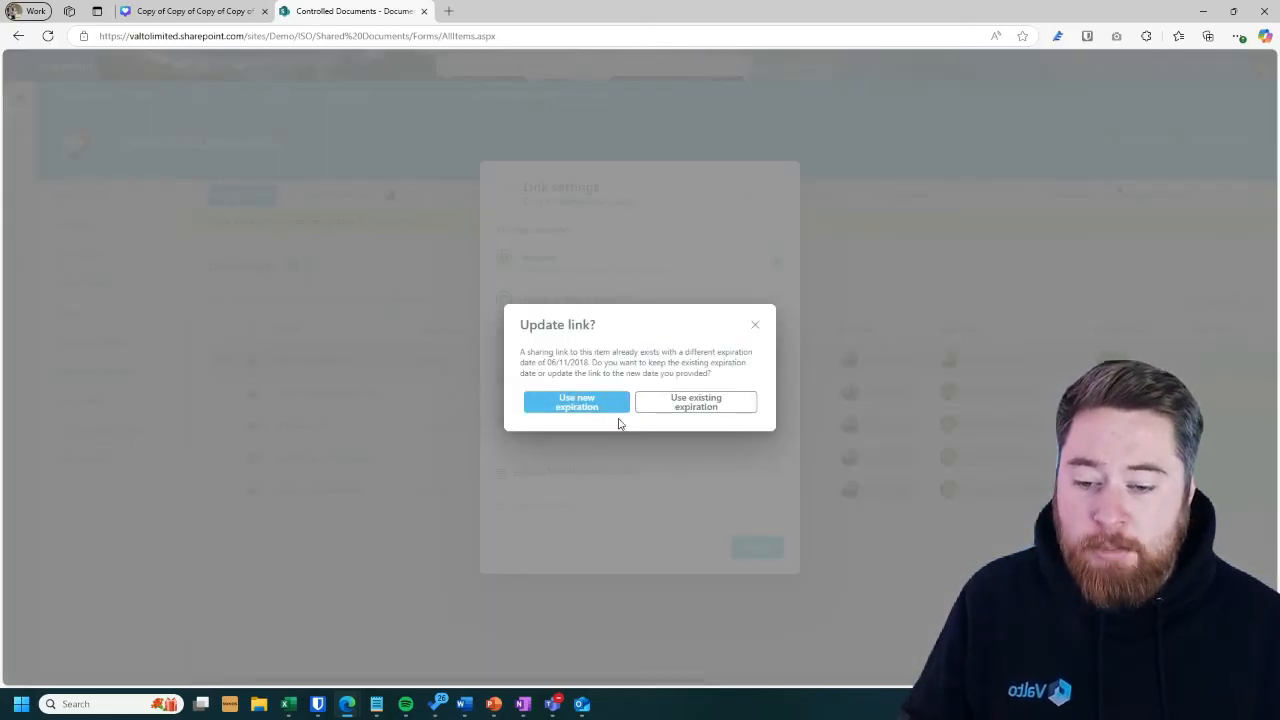
left_click(575, 402)
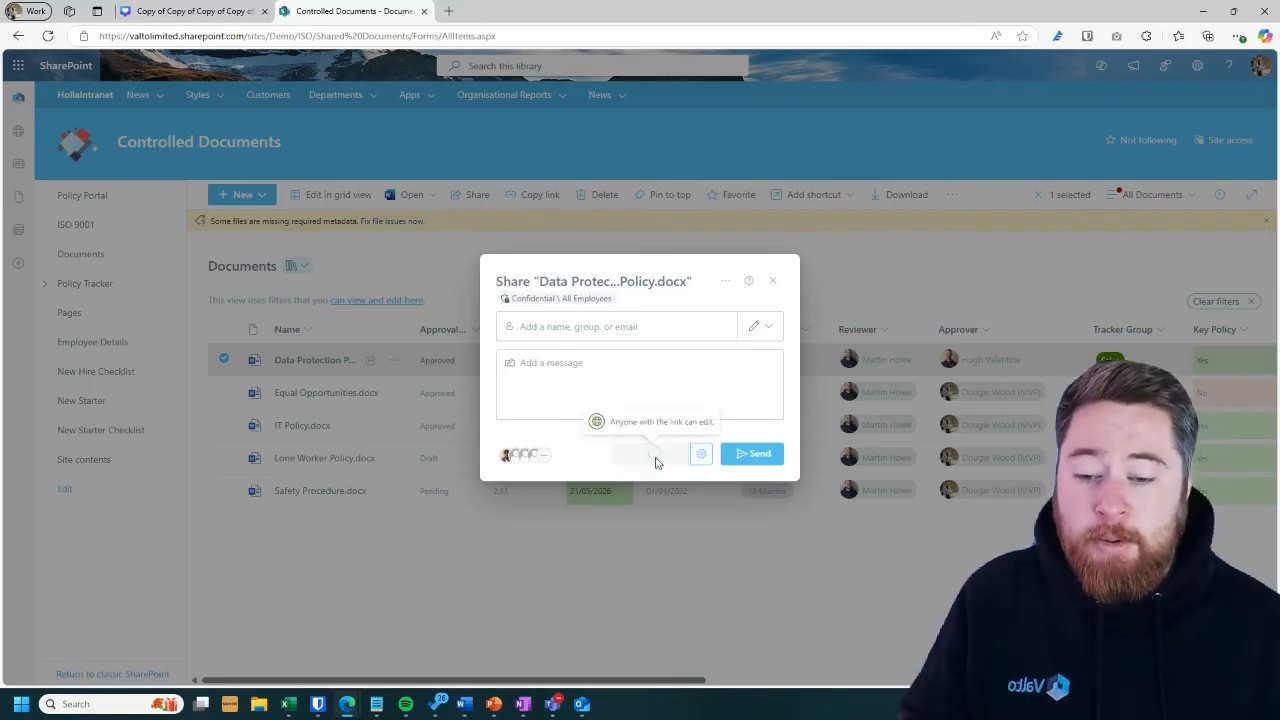
- Copy the anyone-can-edit Data Protection Policy link and dismiss the Share dialog
left_click(651, 453)
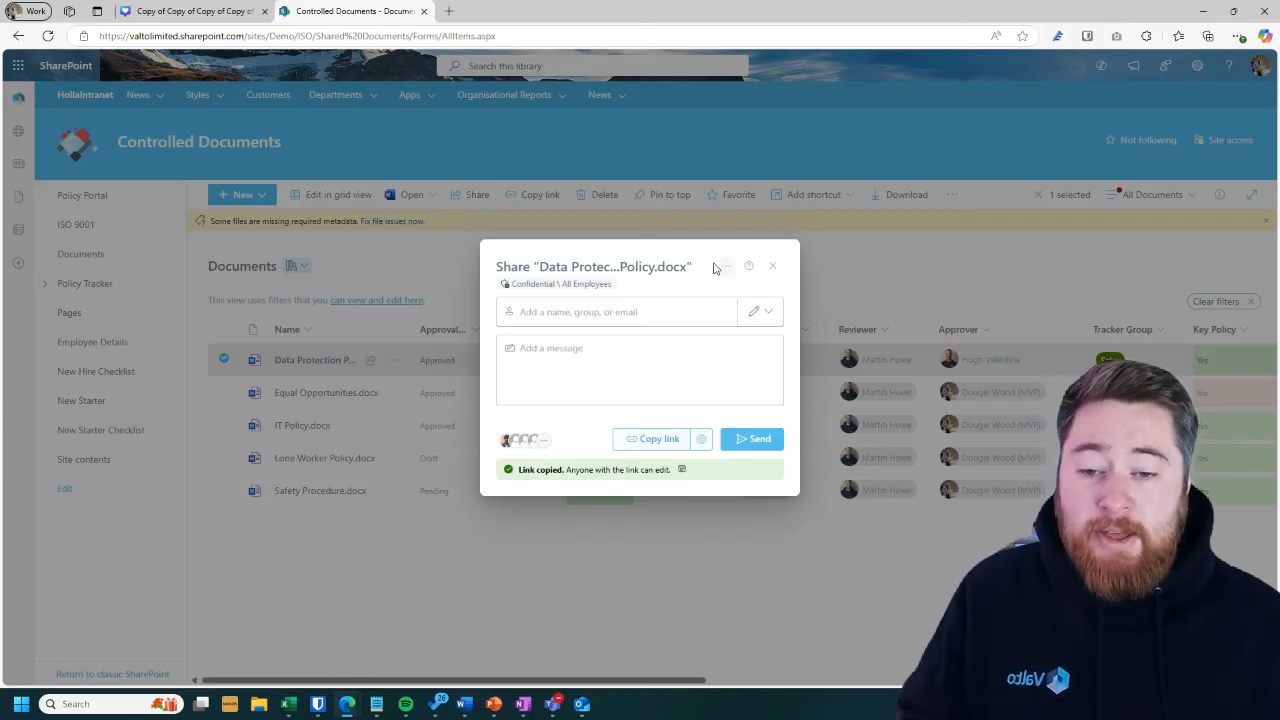
left_click(772, 266)
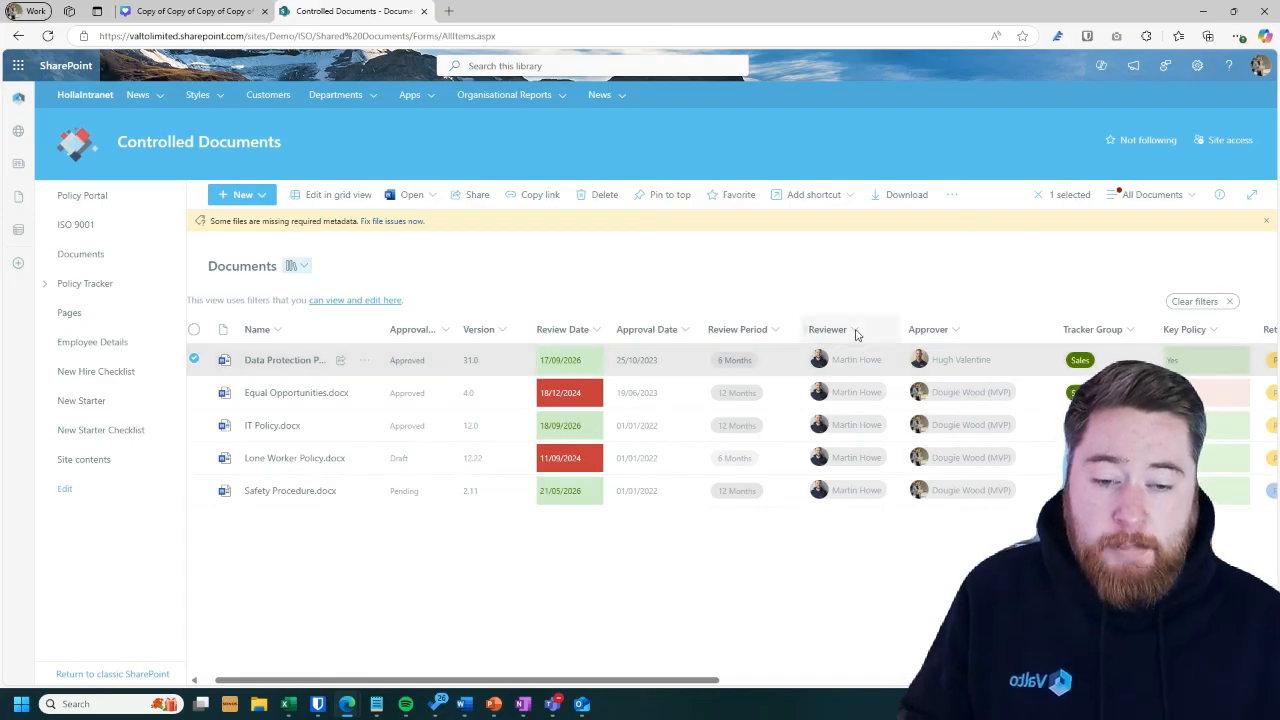
left_click(952, 329)
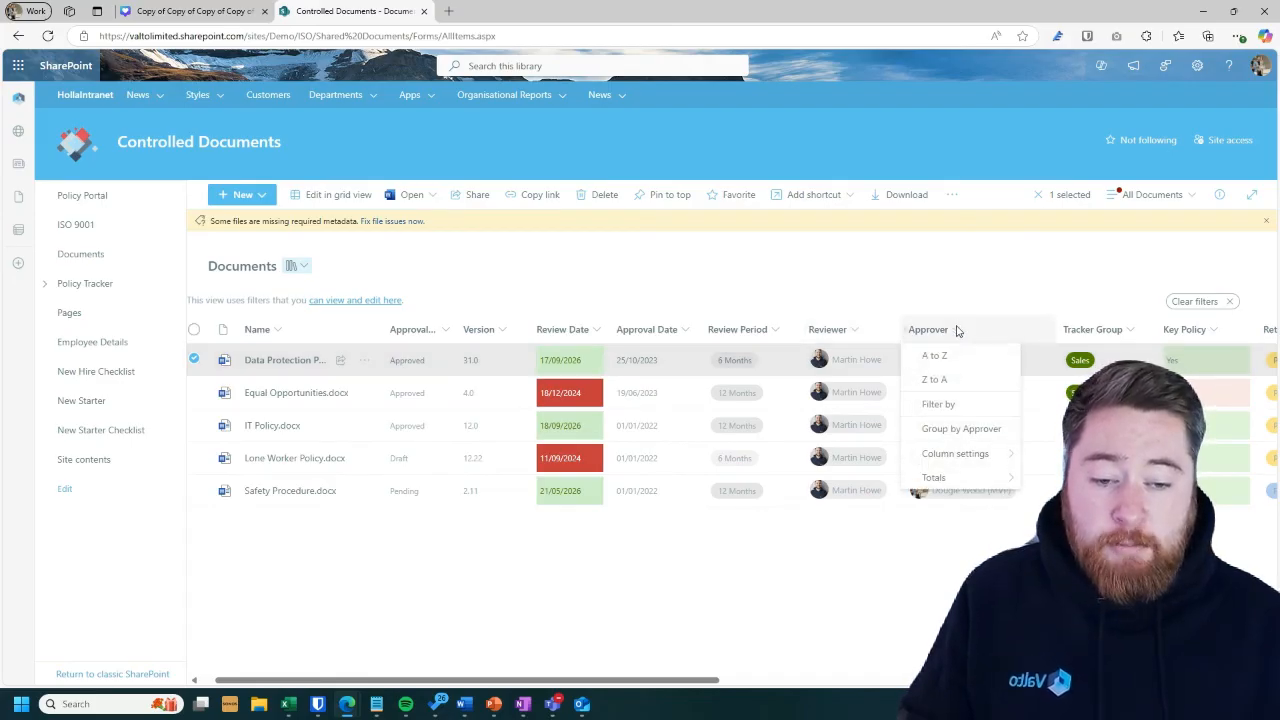
left_click(938, 404)
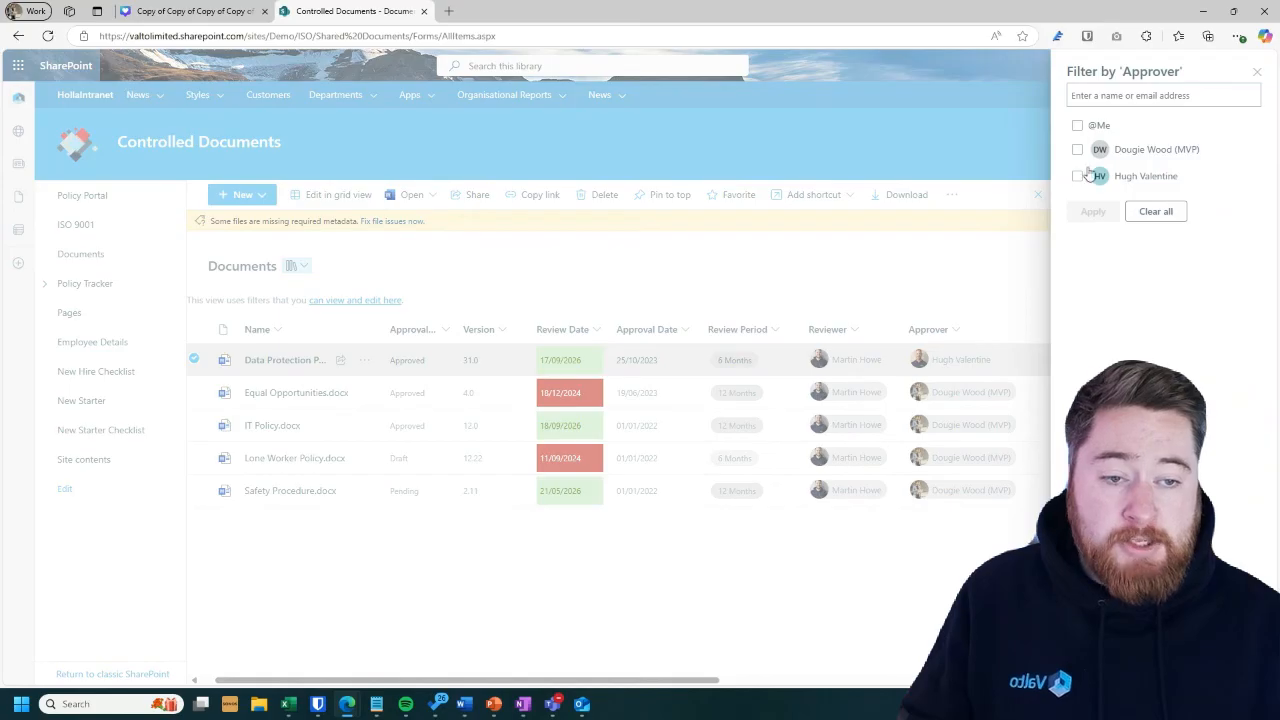
left_click(1077, 176)
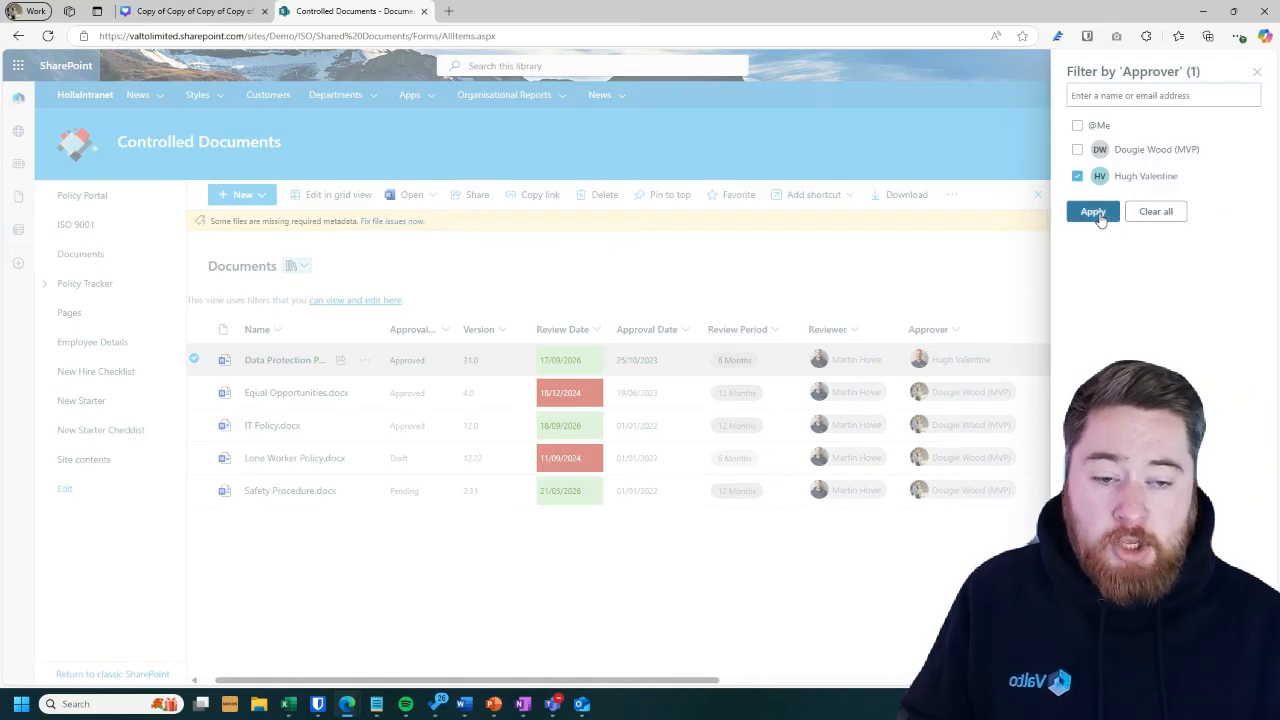
left_click(1092, 211)
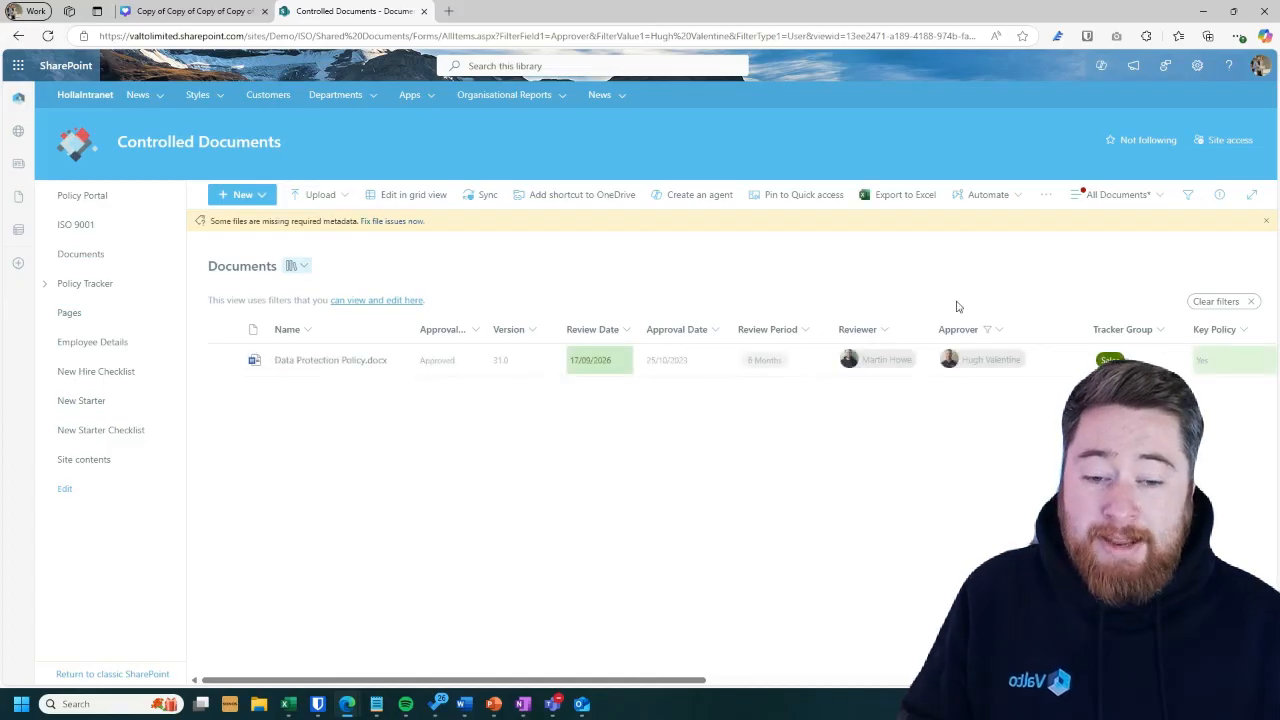
mouse_move(444, 427)
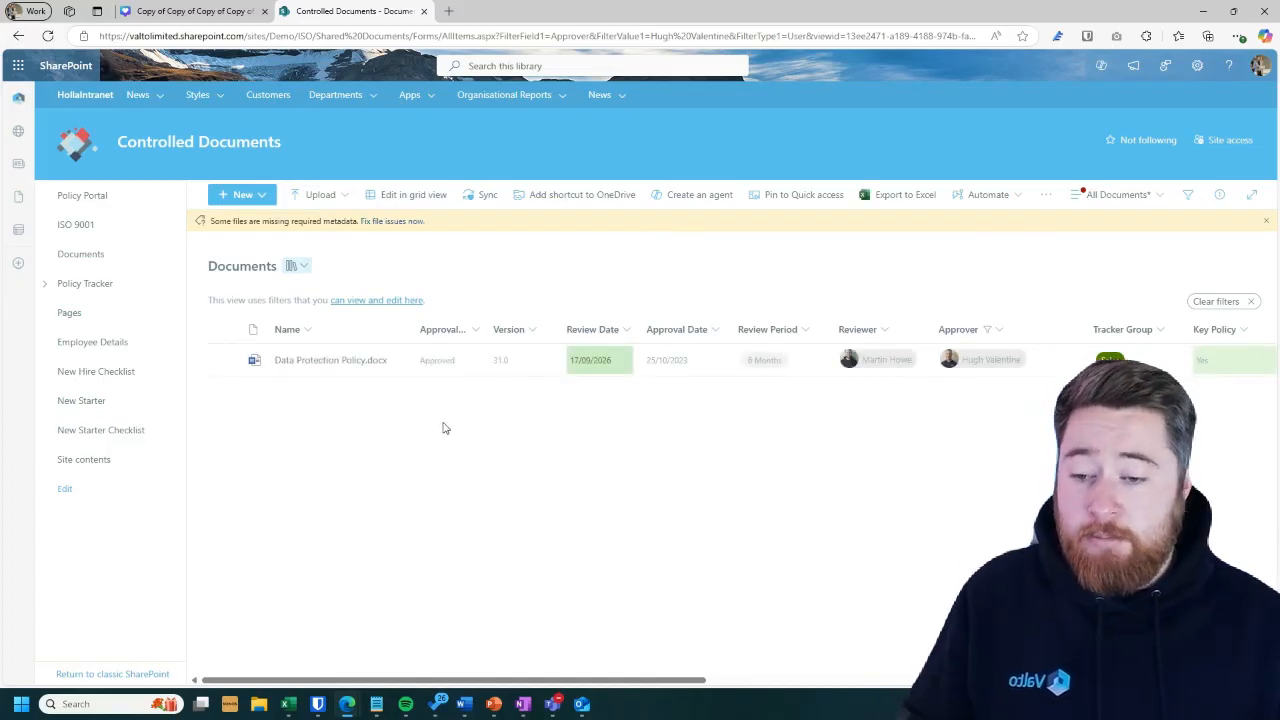
mouse_move(565, 328)
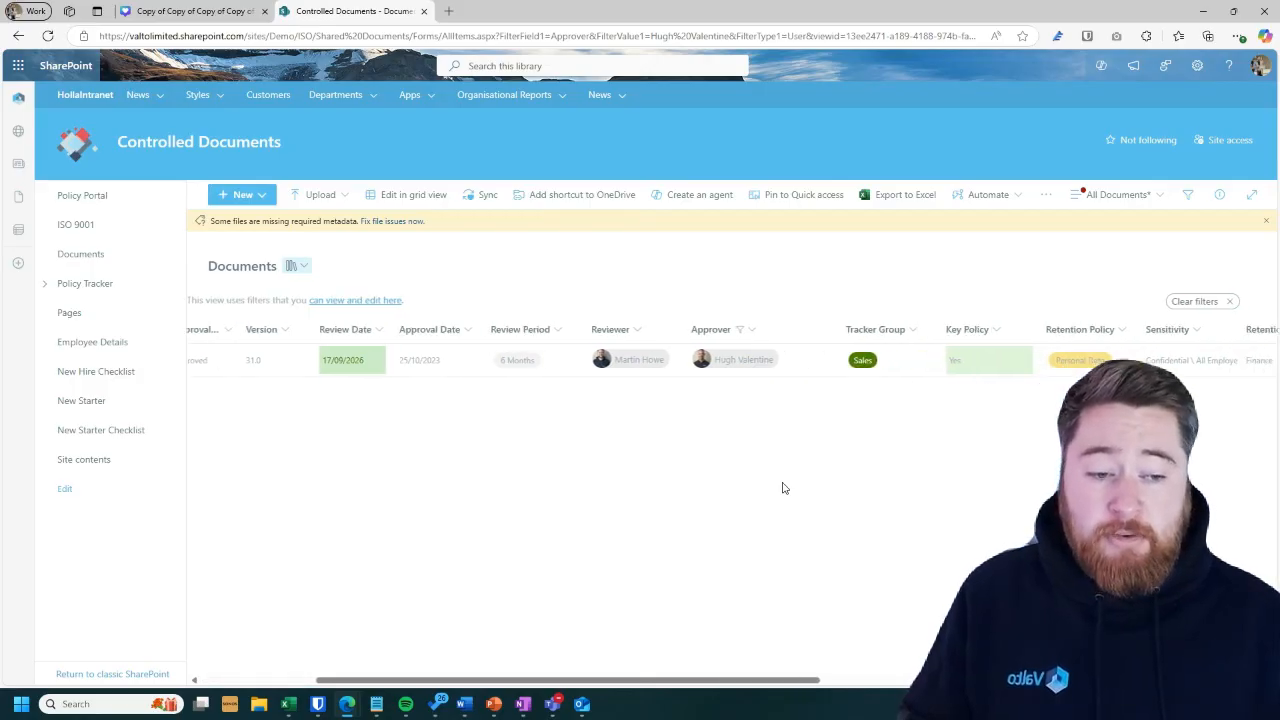
scroll("right", 3)
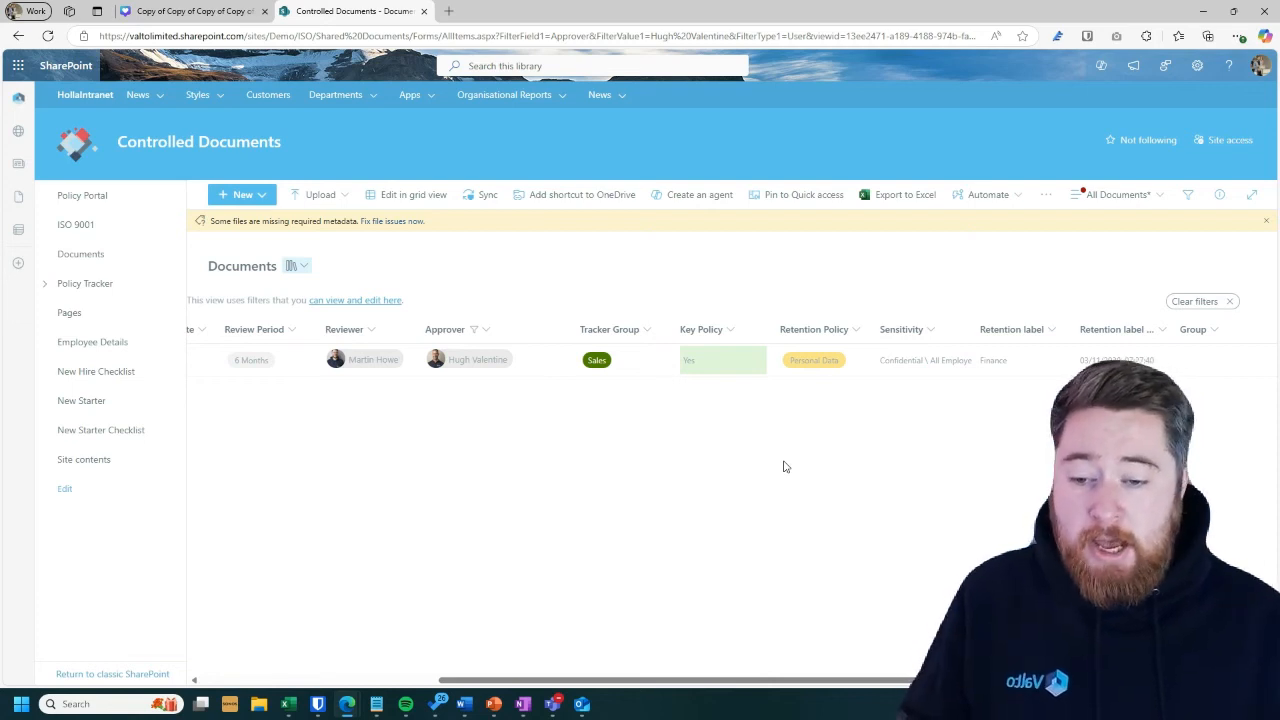
mouse_move(660, 392)
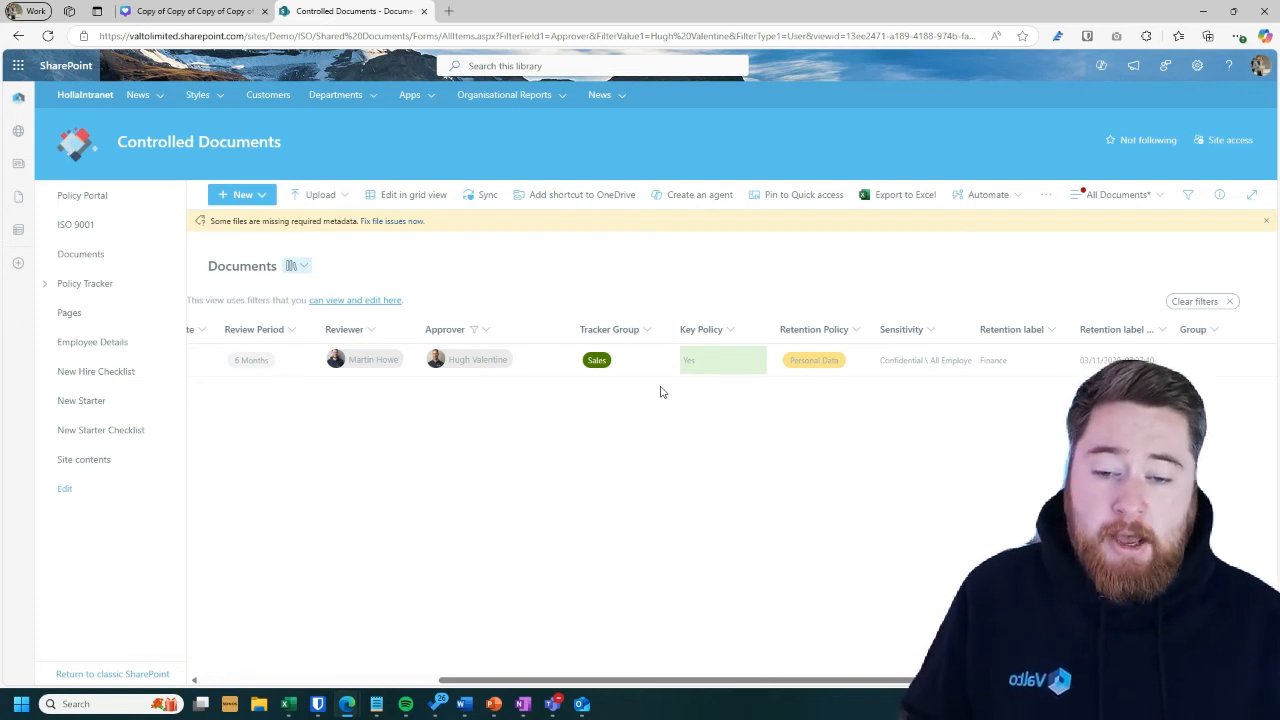
mouse_move(706, 431)
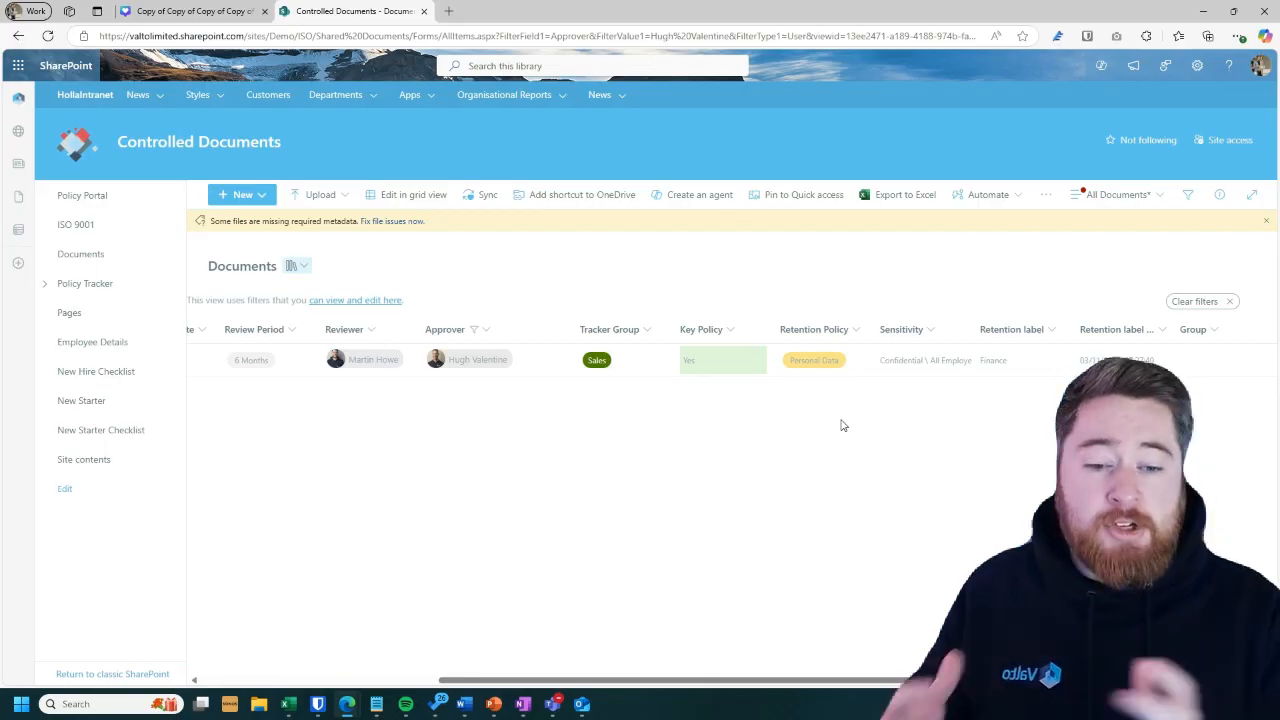
mouse_move(905, 328)
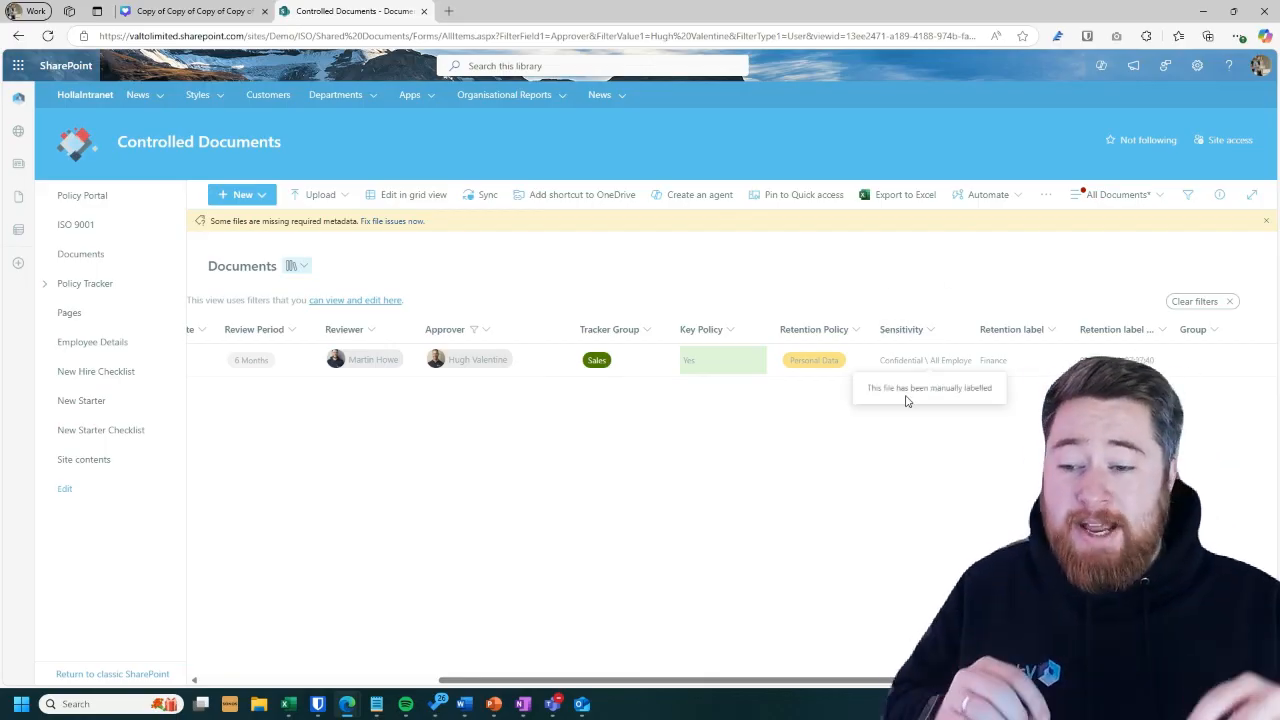
mouse_move(845, 282)
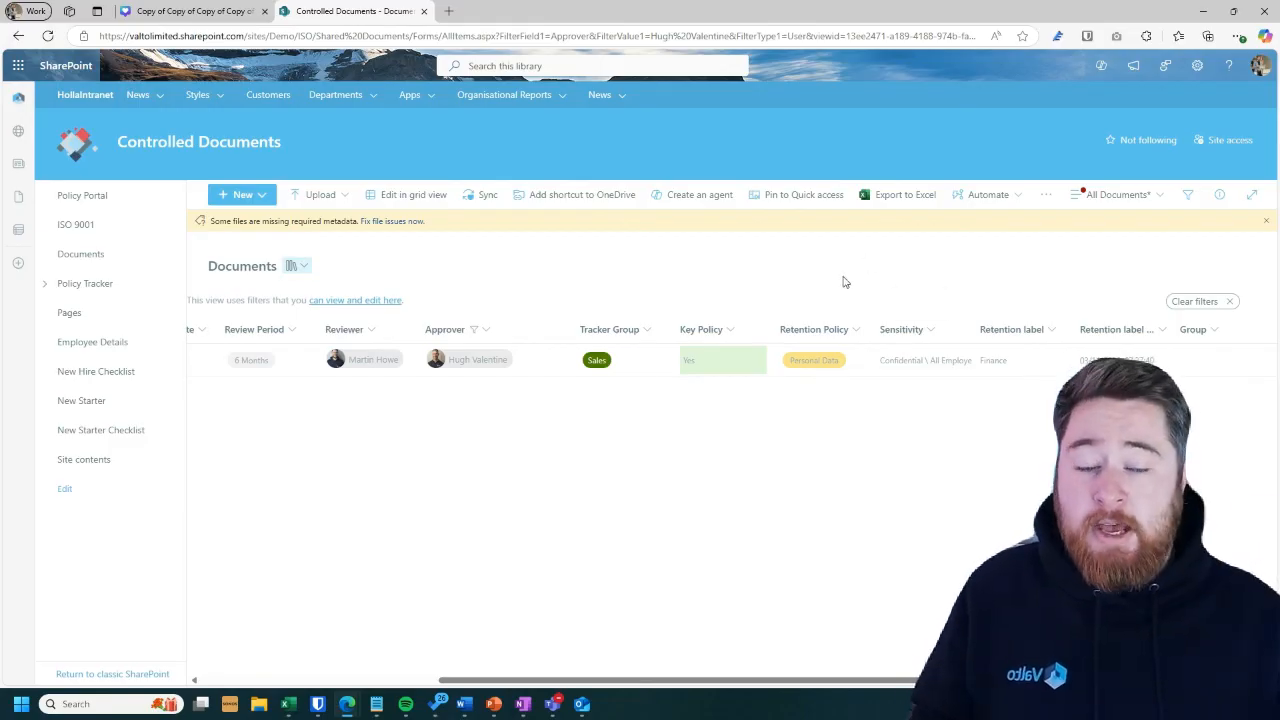